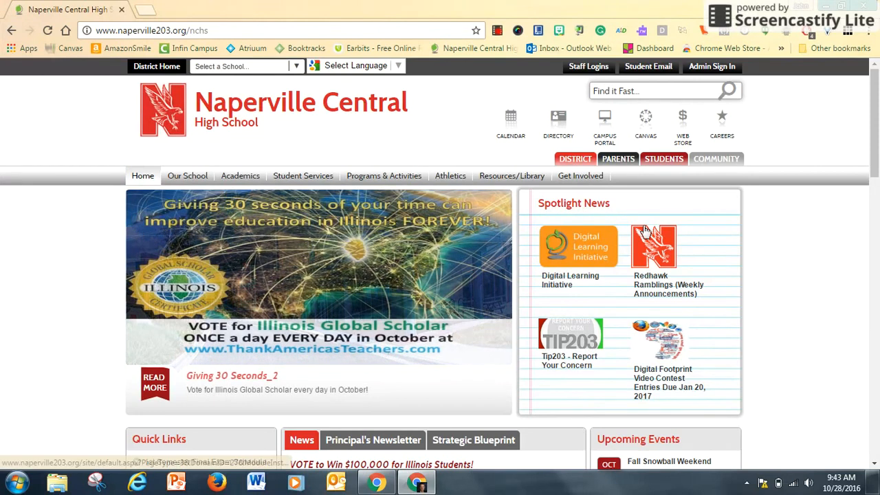
# - Go from Resources/Library to Library & Research Resources, then open the Databases research links guide
pyautogui.click(511, 176)
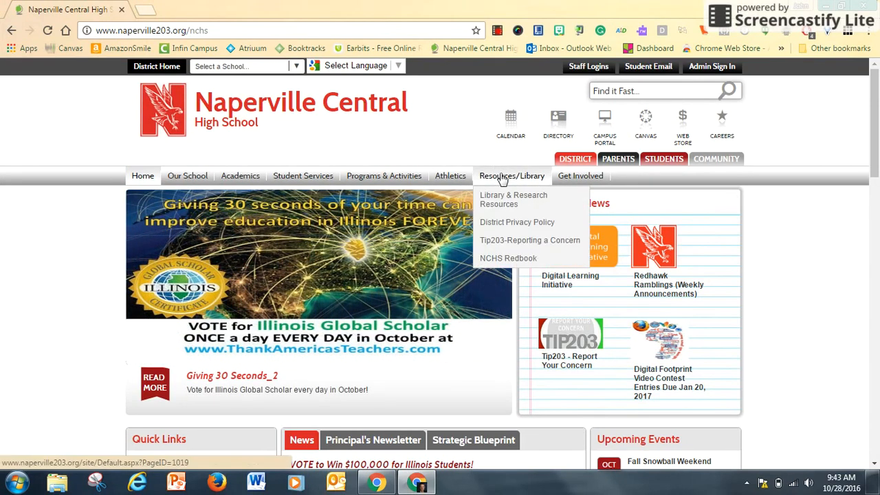
pyautogui.click(513, 199)
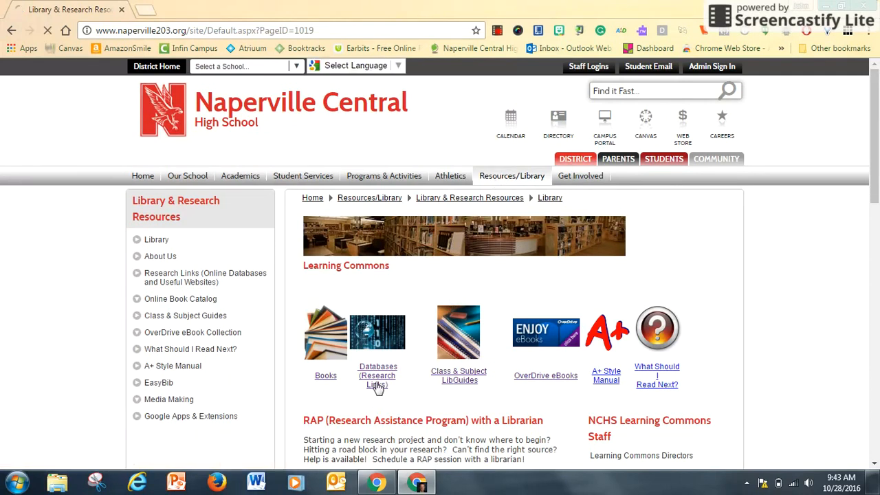
pyautogui.click(377, 370)
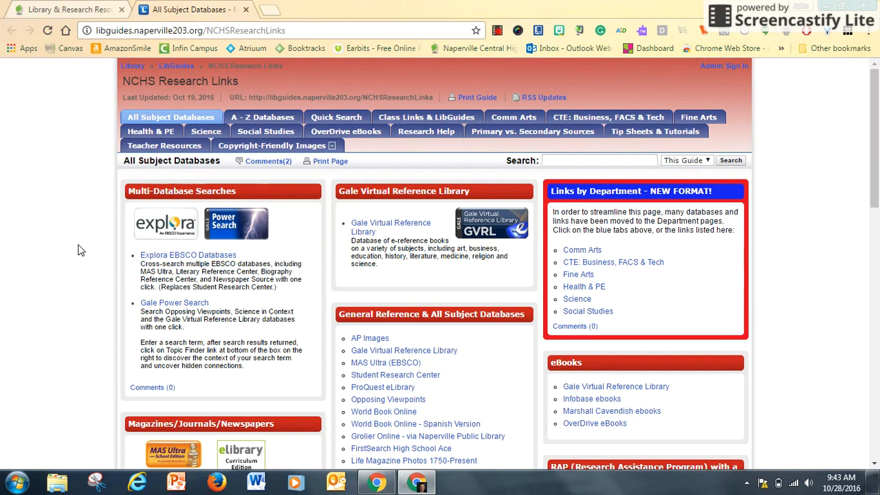
pyautogui.moveTo(172, 224)
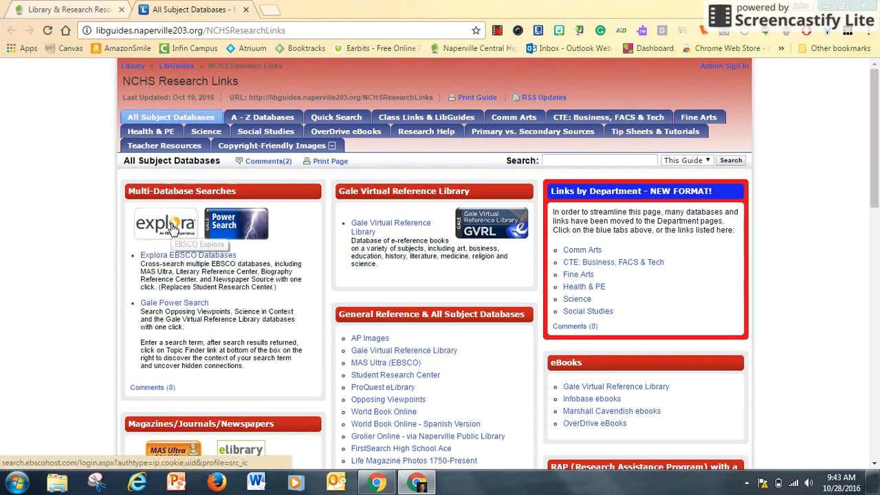
# - Open Explora EBSCO from the Multi-Database Searches list on All Subject Databases
pyautogui.click(165, 223)
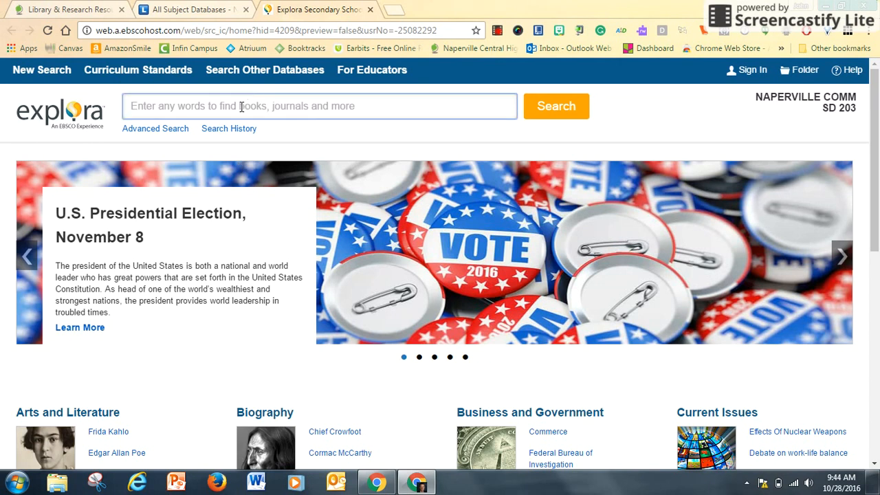
# - Search Explora for 'benefits to exercise', returning 4,939 full-text results
pyautogui.write('benefits')
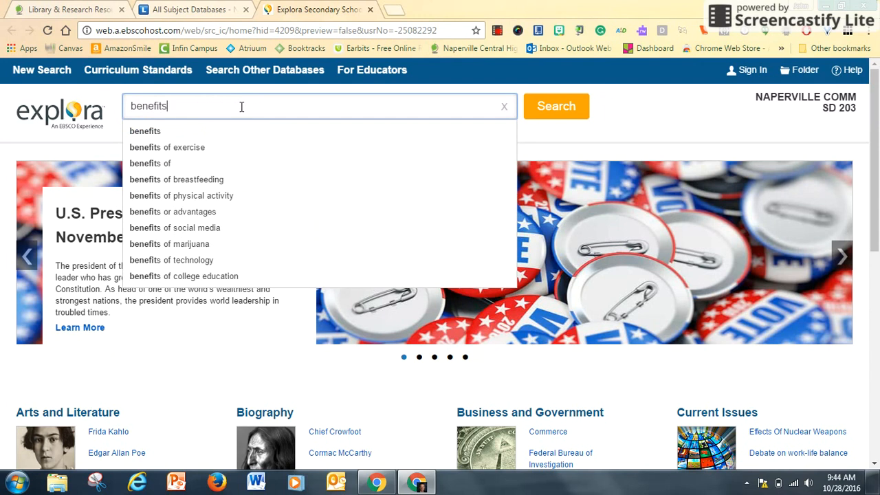
pyautogui.write('to exercise')
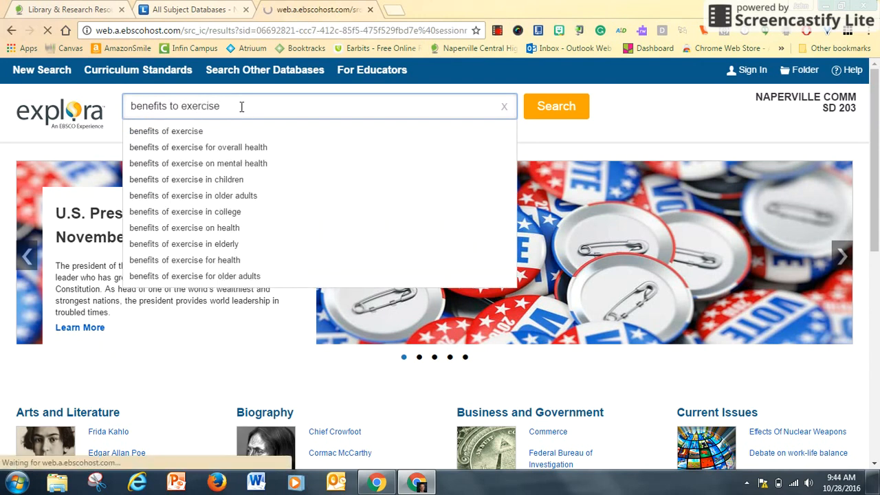
pyautogui.click(555, 106)
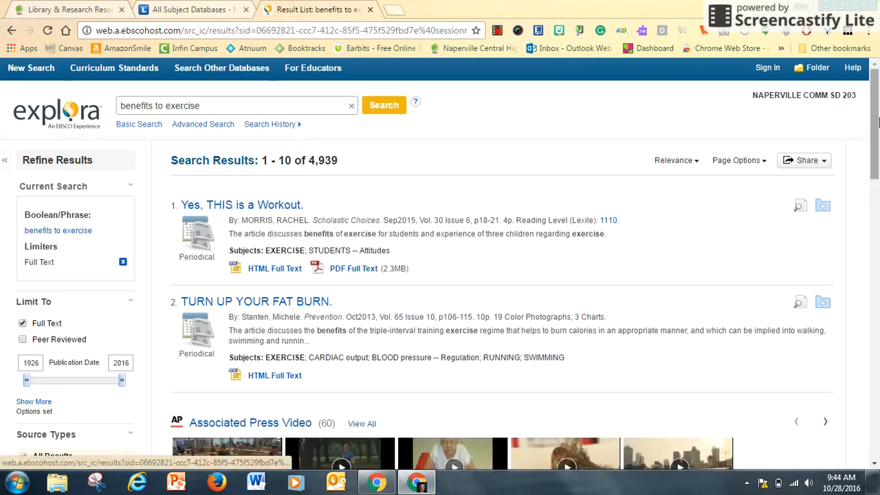
# - Limit the publication date to 2014–2016 and Source Types to Magazines, leaving 219 results
pyautogui.scroll(-3)
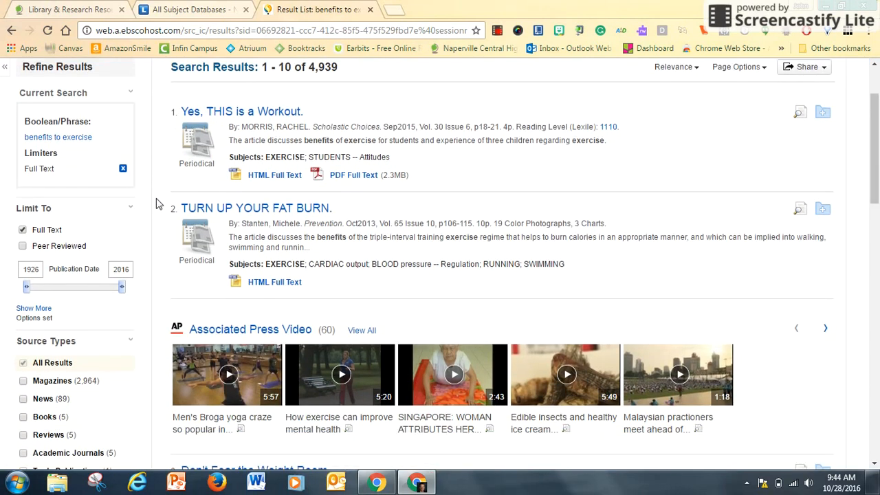
pyautogui.moveTo(73, 304)
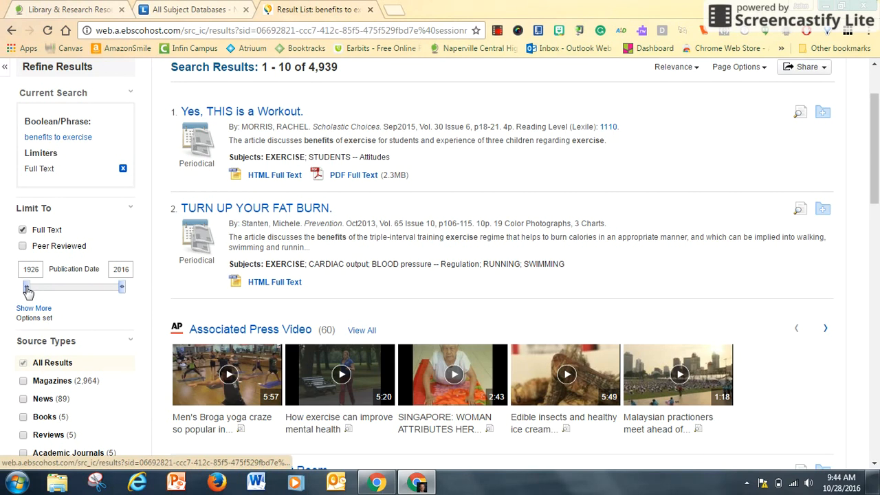
pyautogui.moveTo(27, 286); pyautogui.dragTo(93, 286)
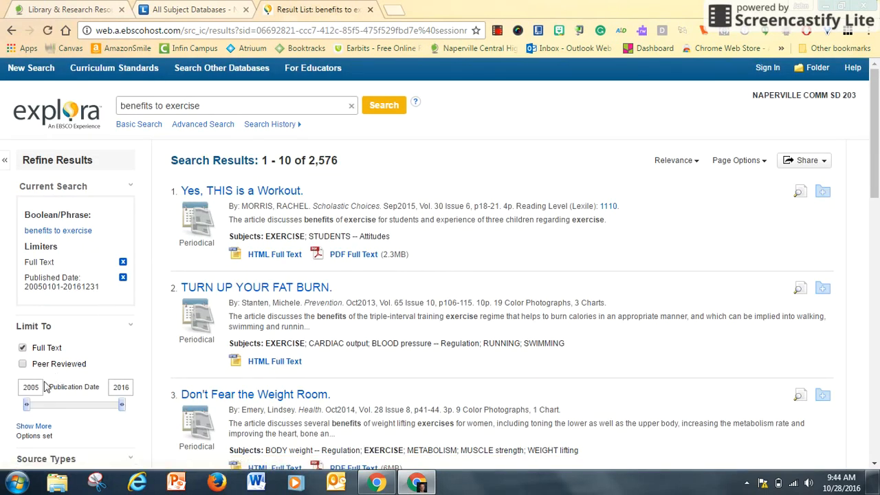
pyautogui.moveTo(27, 405); pyautogui.dragTo(87, 404)
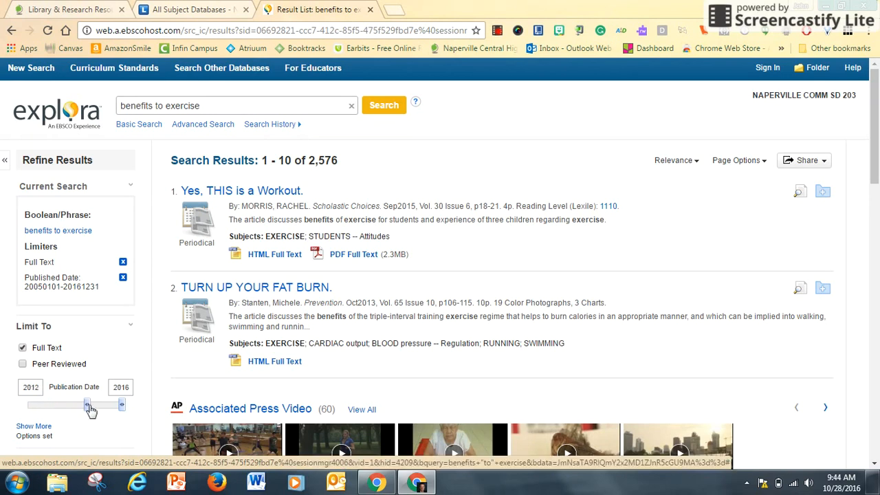
pyautogui.moveTo(86, 405); pyautogui.dragTo(103, 405)
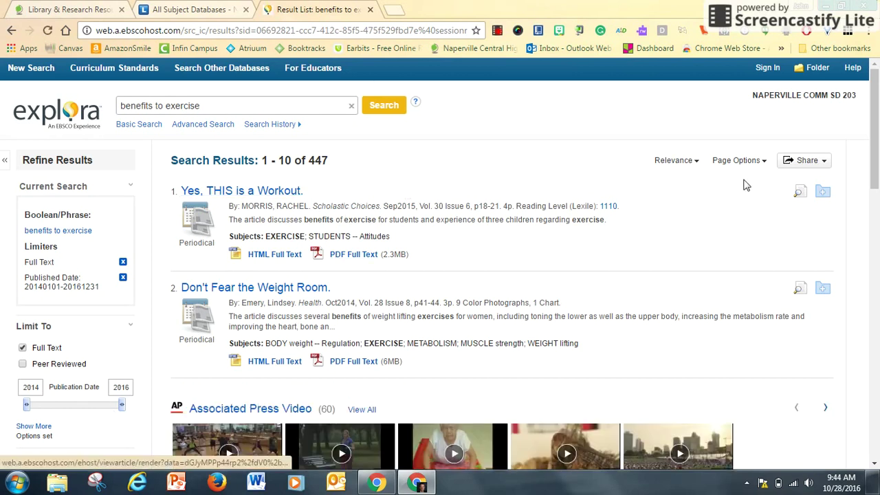
pyautogui.scroll(-3)
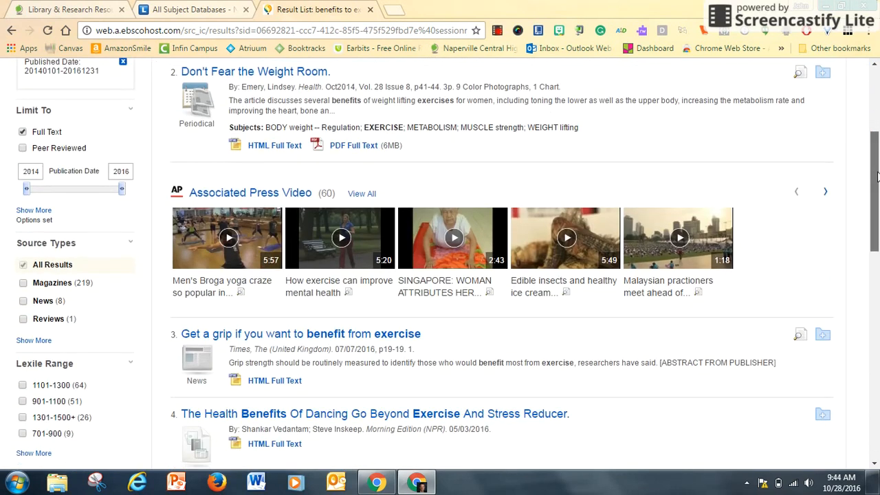
pyautogui.scroll(-3)
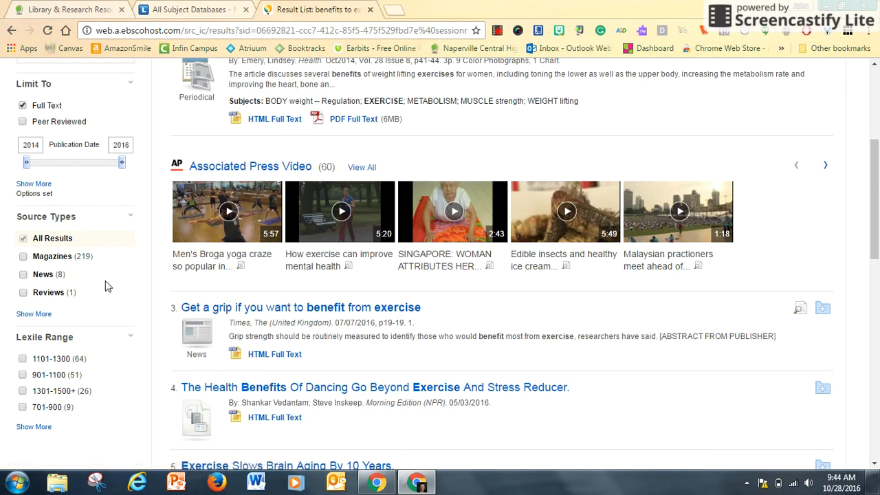
pyautogui.moveTo(33, 267)
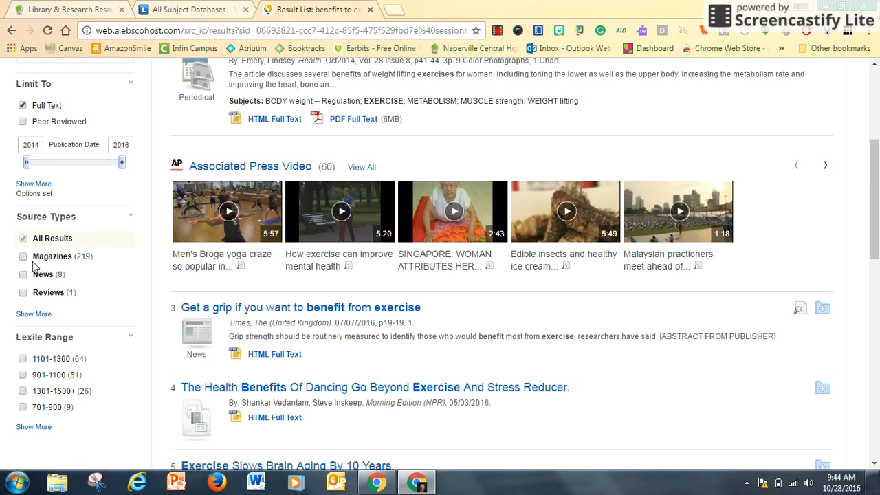
pyautogui.click(23, 255)
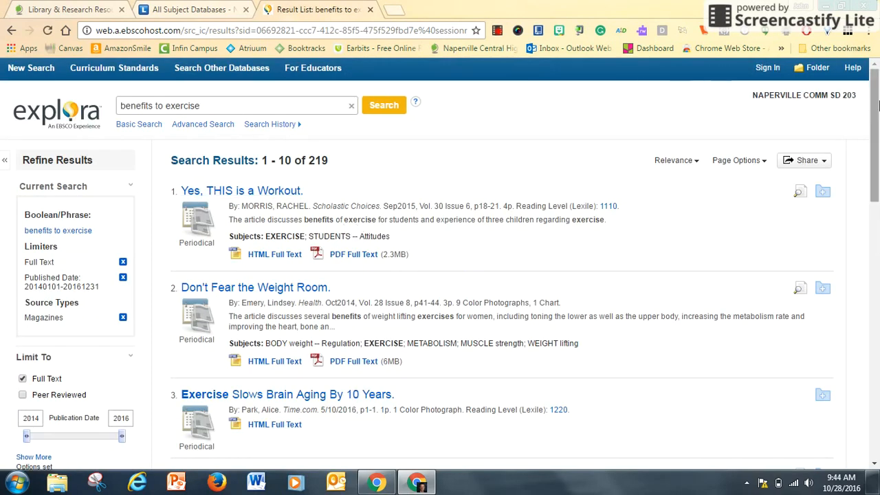
# - Browse the 219 magazine results and move to page two, results 11–20
pyautogui.scroll(-3)
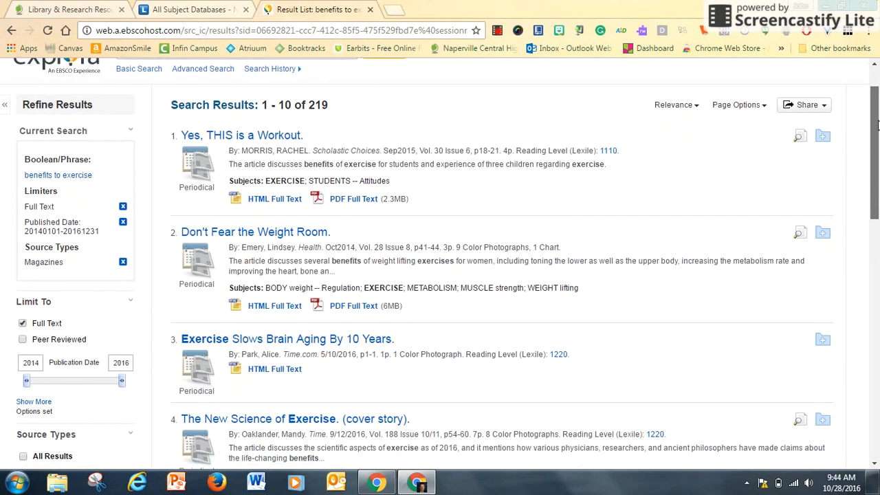
pyautogui.scroll(-3)
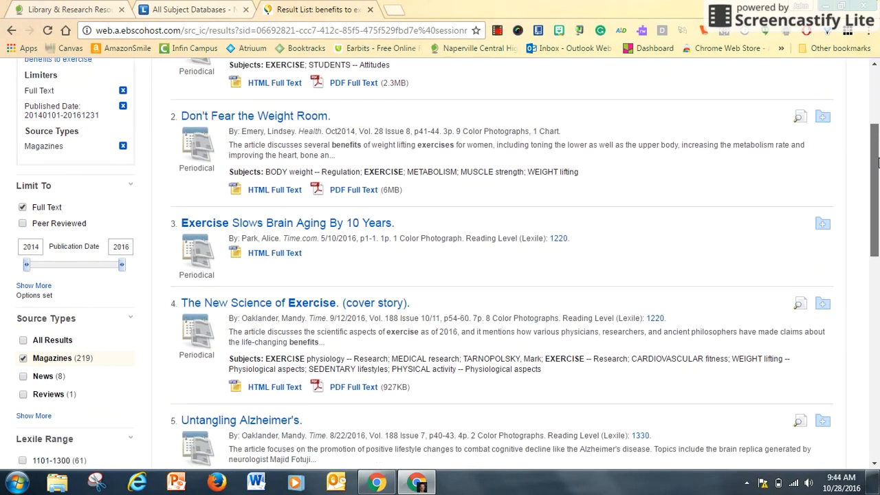
pyautogui.scroll(-3)
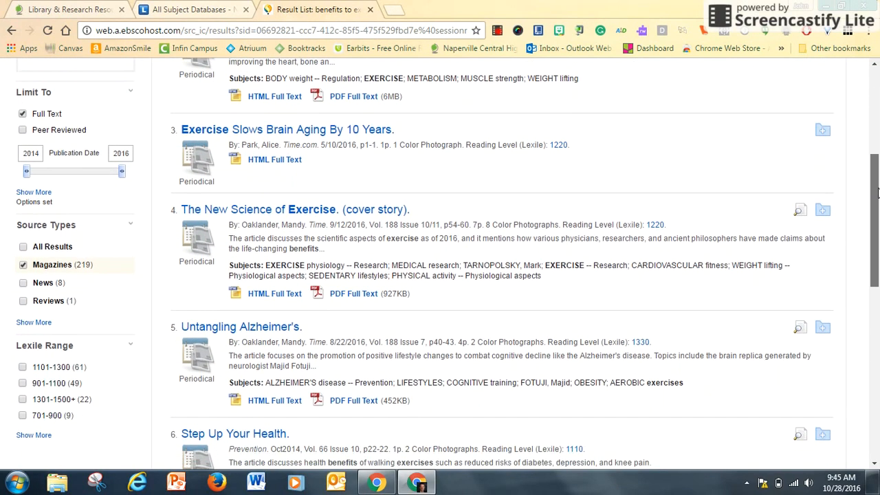
pyautogui.scroll(-3)
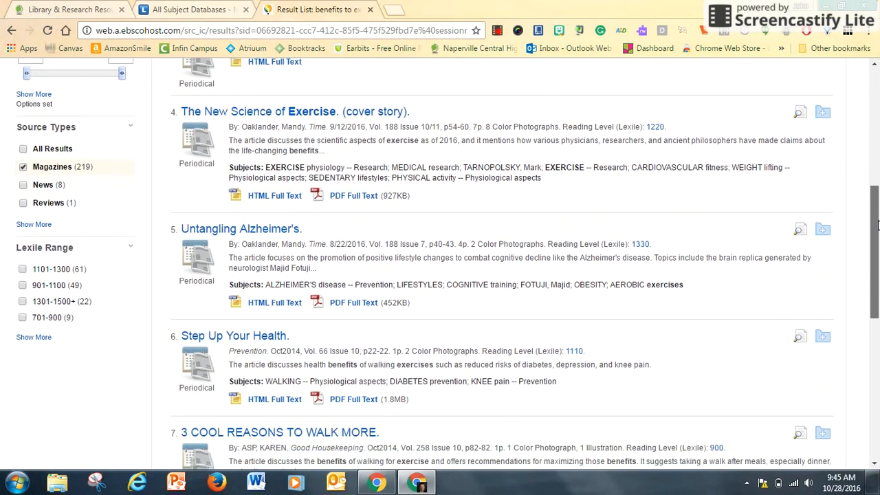
pyautogui.scroll(-3)
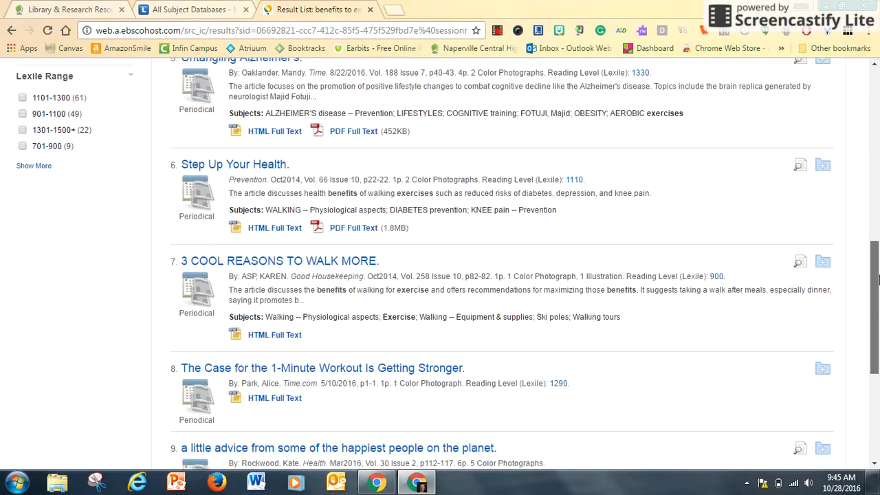
pyautogui.scroll(-3)
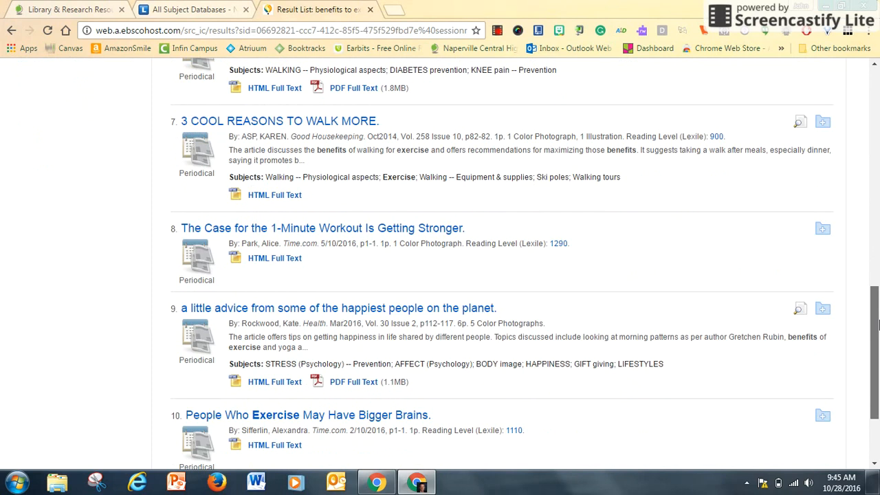
pyautogui.scroll(-3)
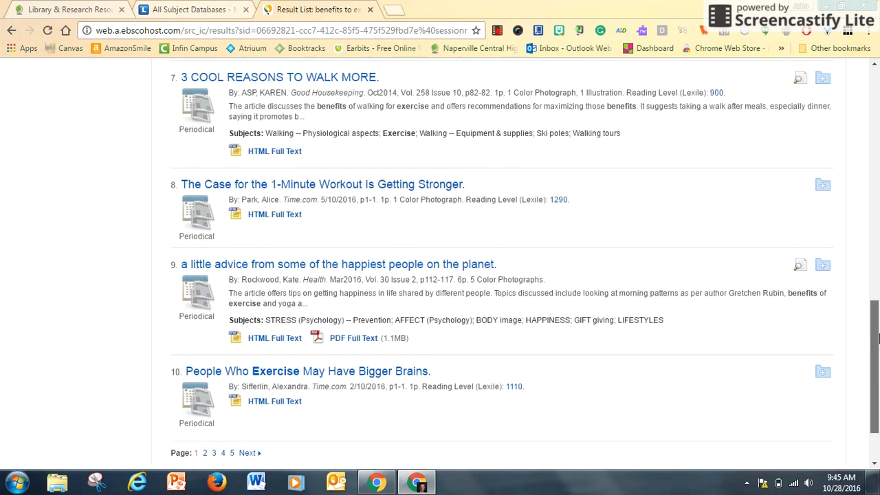
pyautogui.scroll(-3)
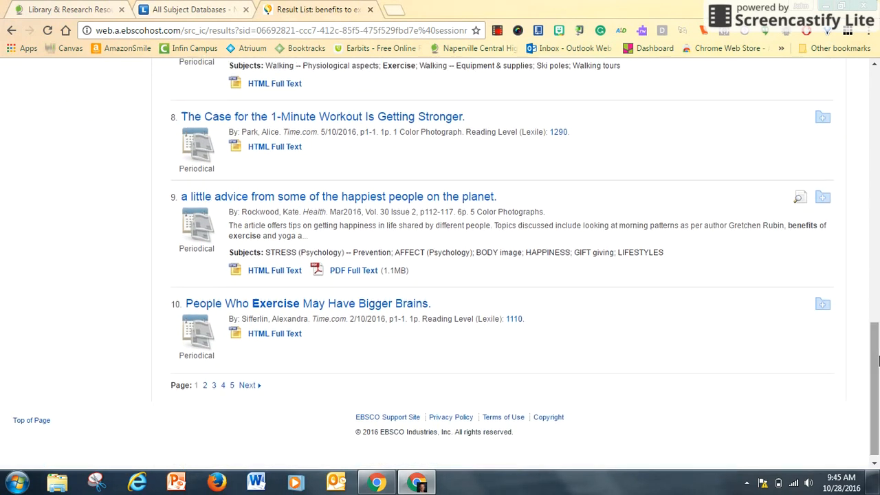
pyautogui.click(247, 385)
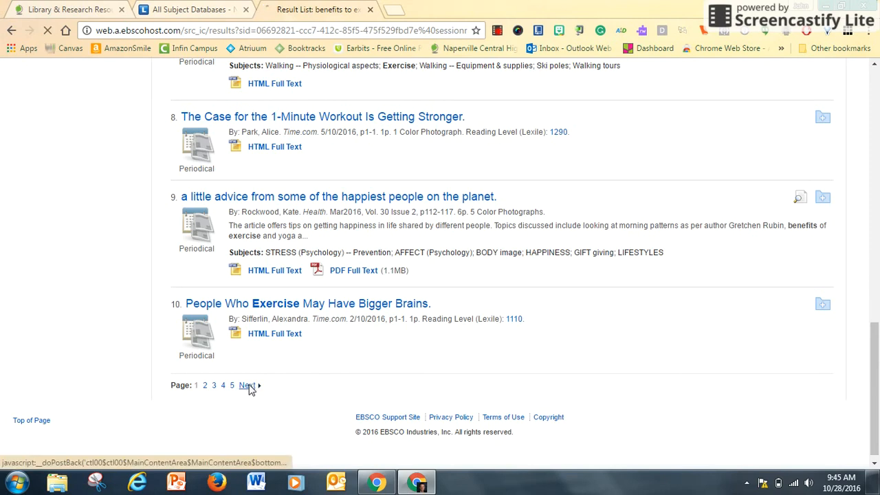
pyautogui.click(247, 384)
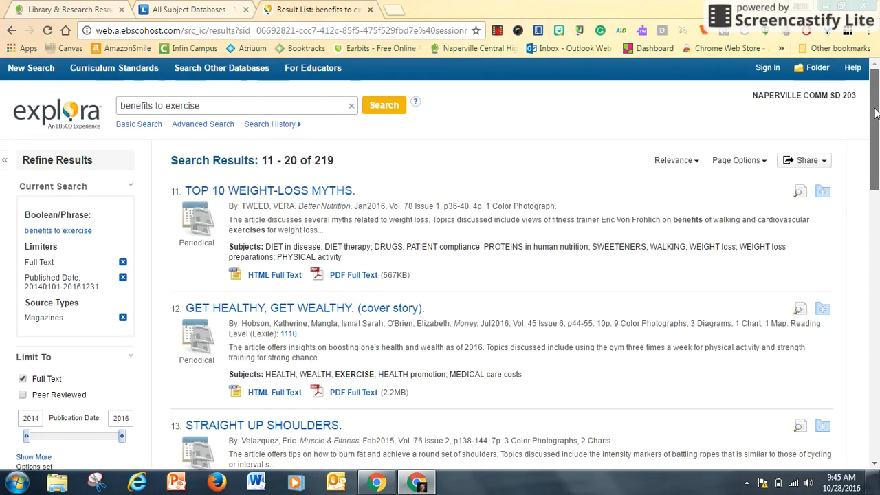
pyautogui.scroll(-3)
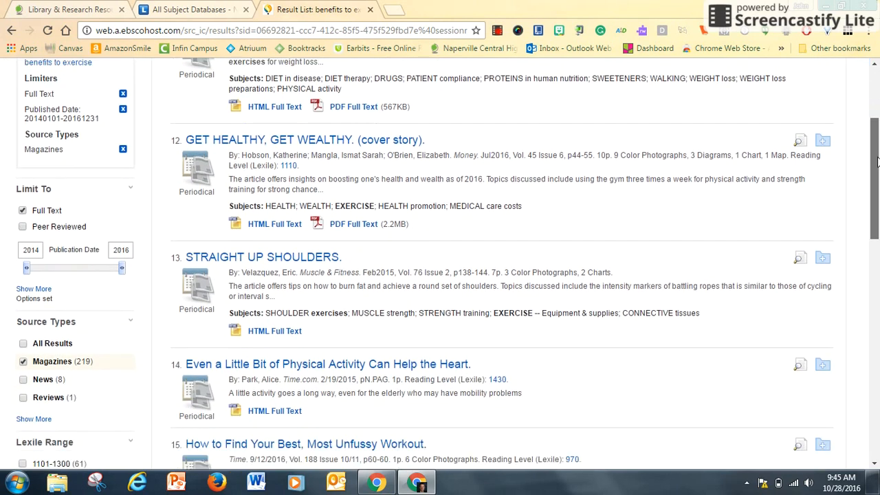
pyautogui.scroll(-3)
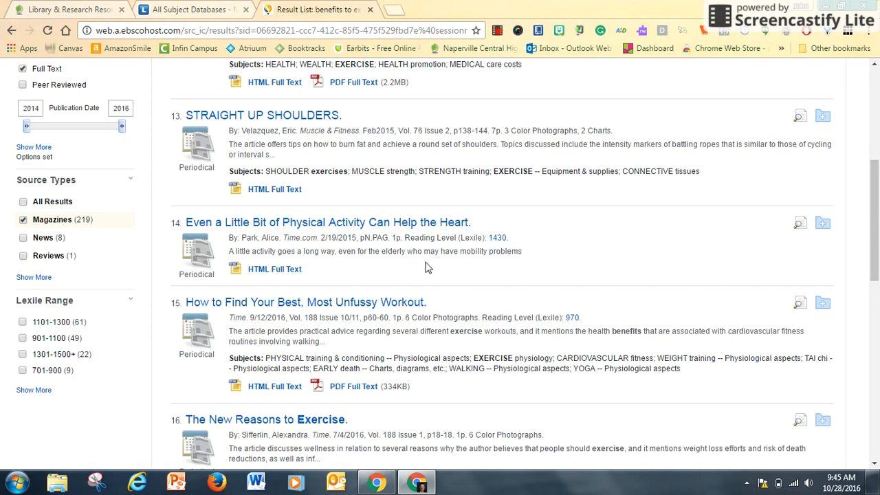
pyautogui.moveTo(274, 269)
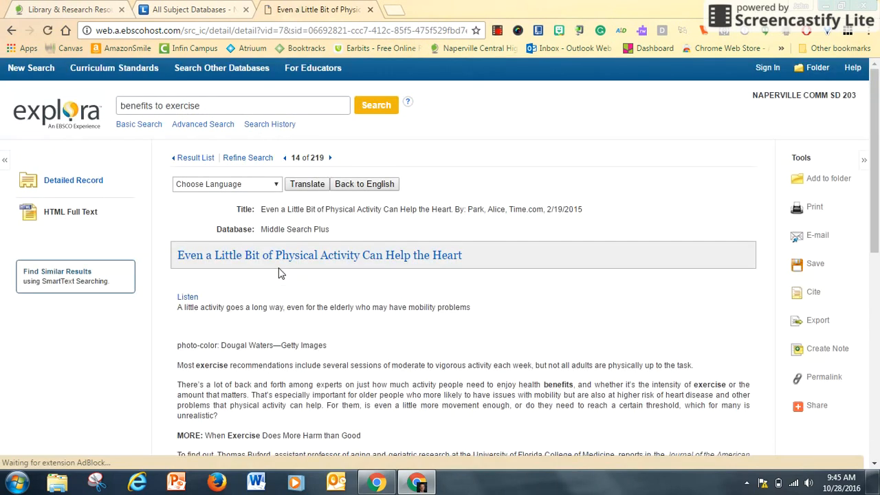
# - Play 'Even a Little Bit of Physical Activity Can Help the Heart' aloud, then pause it
pyautogui.click(187, 296)
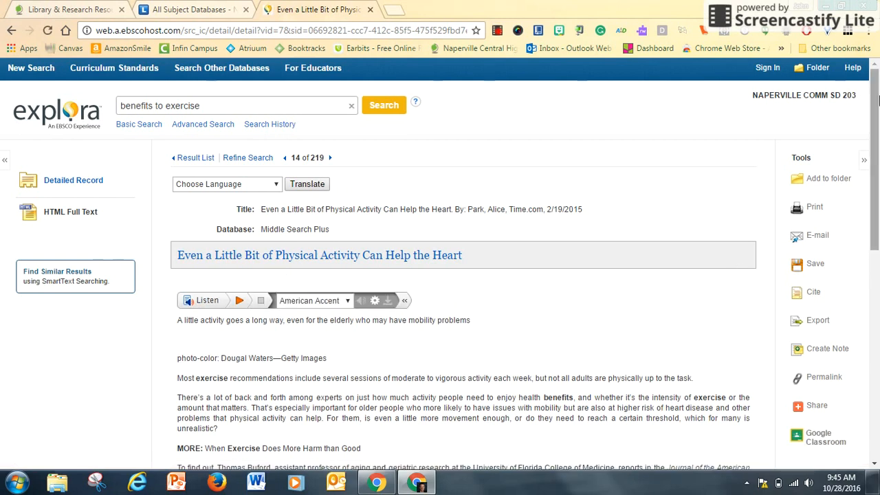
pyautogui.scroll(-3)
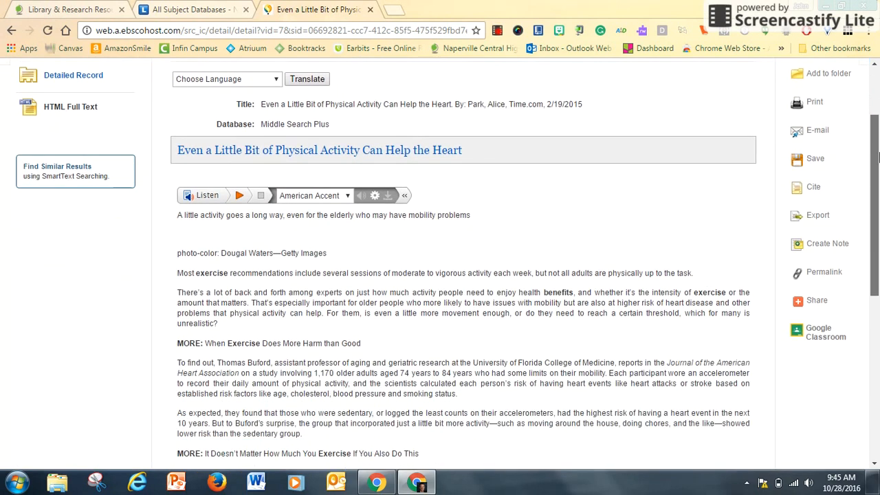
pyautogui.scroll(-3)
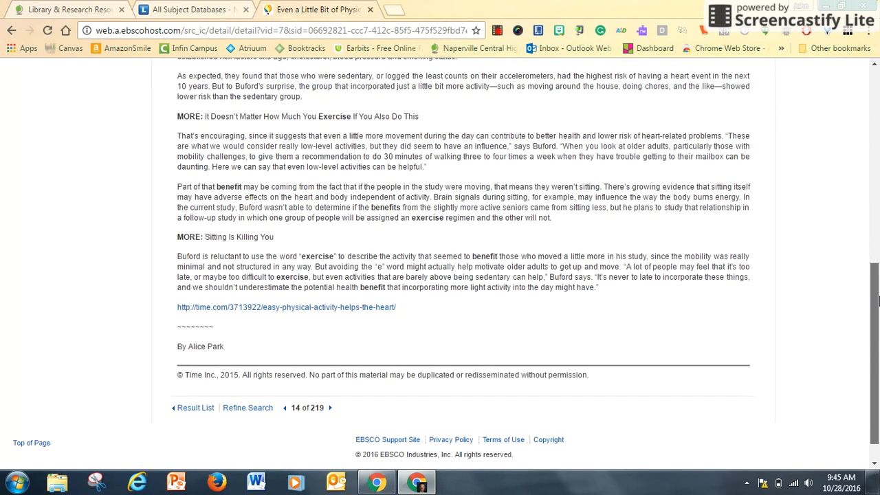
pyautogui.scroll(3)
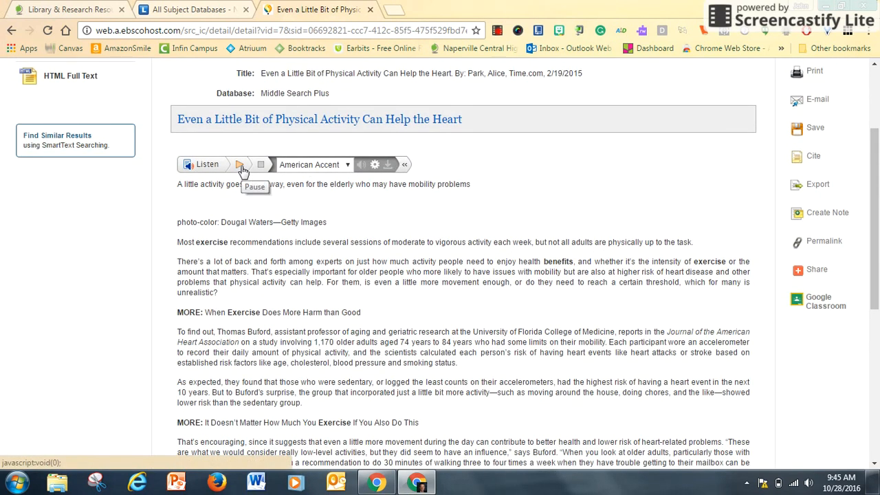
pyautogui.click(240, 164)
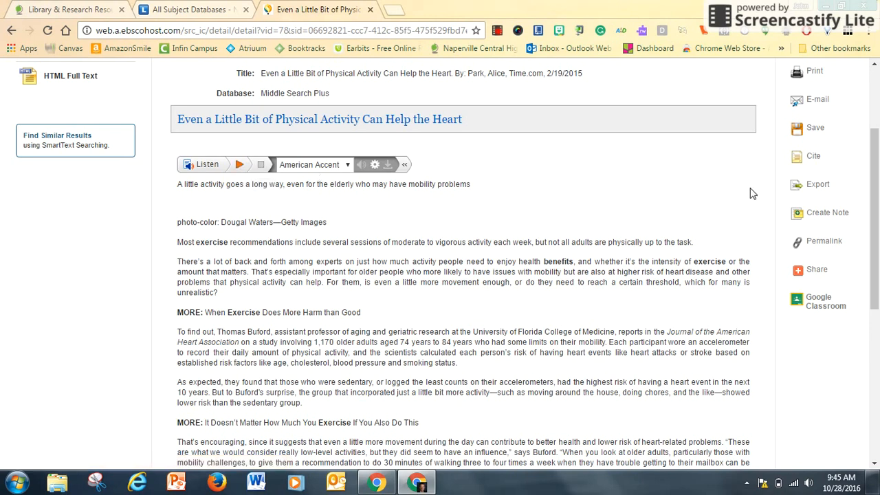
pyautogui.scroll(3)
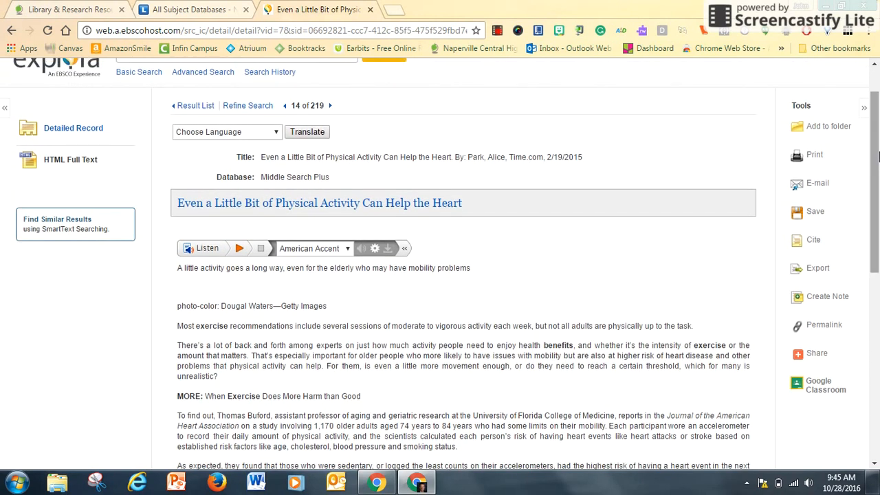
pyautogui.moveTo(827, 126)
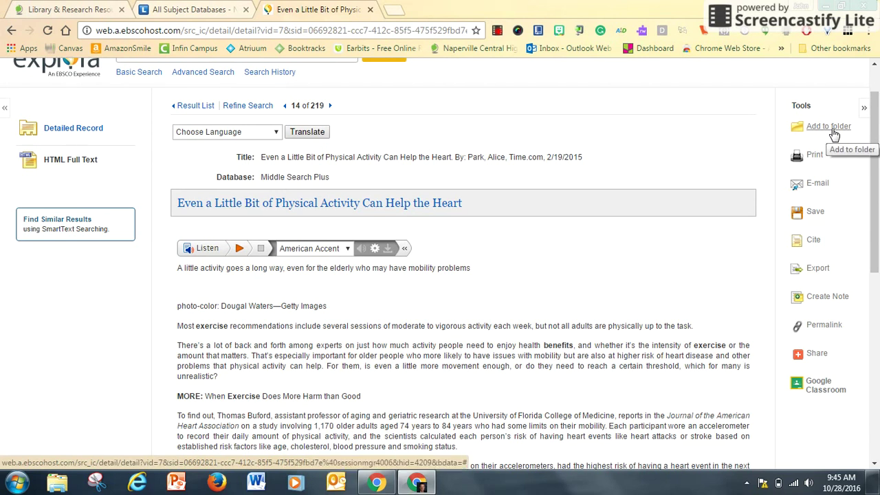
pyautogui.moveTo(821, 181)
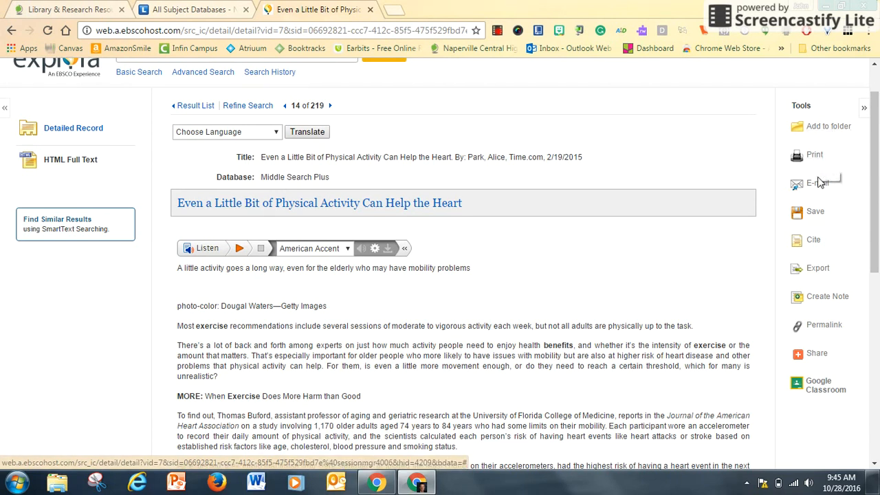
pyautogui.moveTo(817, 183)
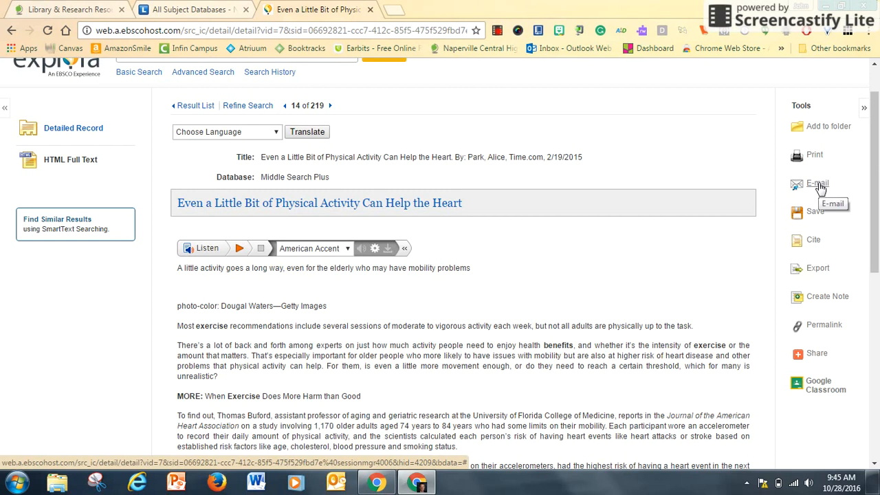
pyautogui.moveTo(818, 216)
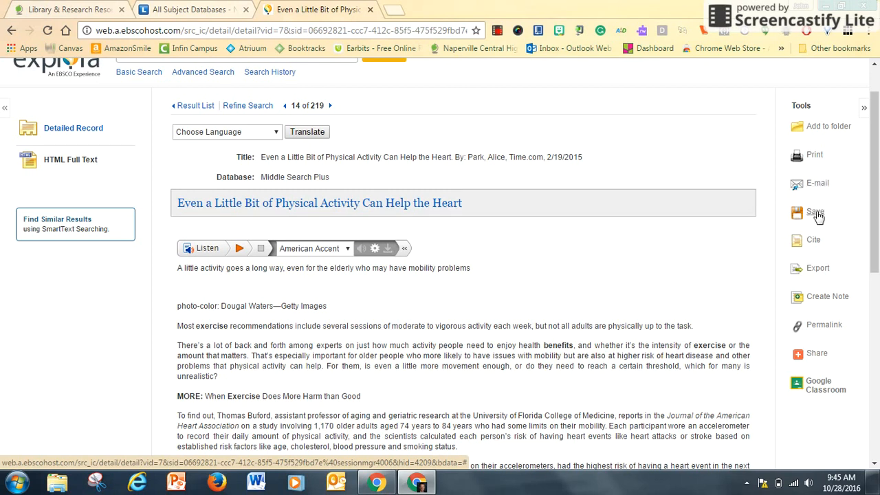
pyautogui.moveTo(814, 242)
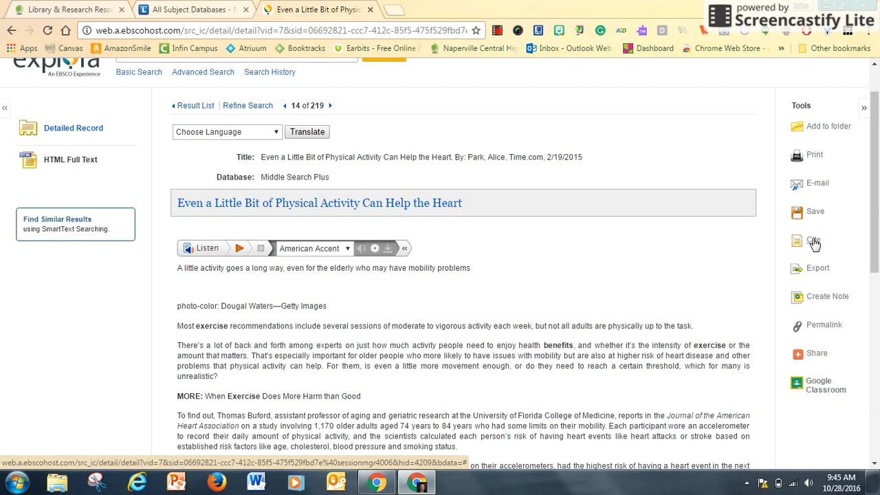
# - Show the Cite list for the Time.com heart article and browse APA, MLA, Harvard, Vancouver formats
pyautogui.click(814, 239)
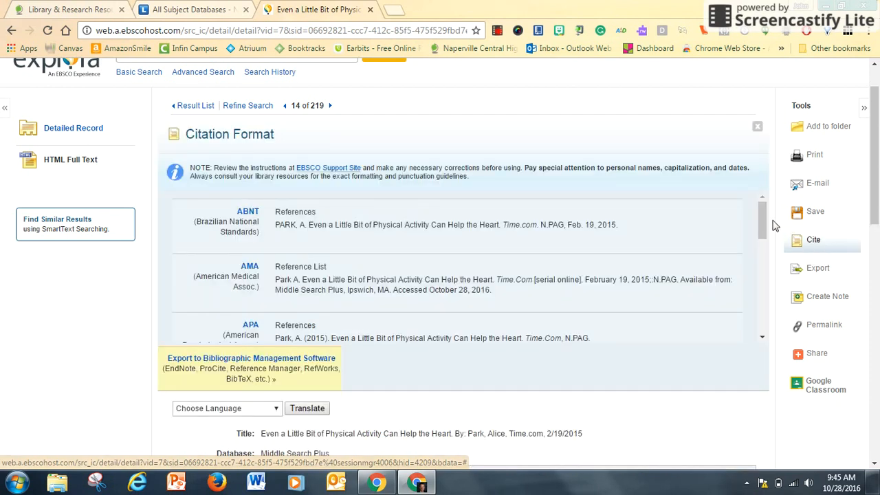
pyautogui.scroll(-3)
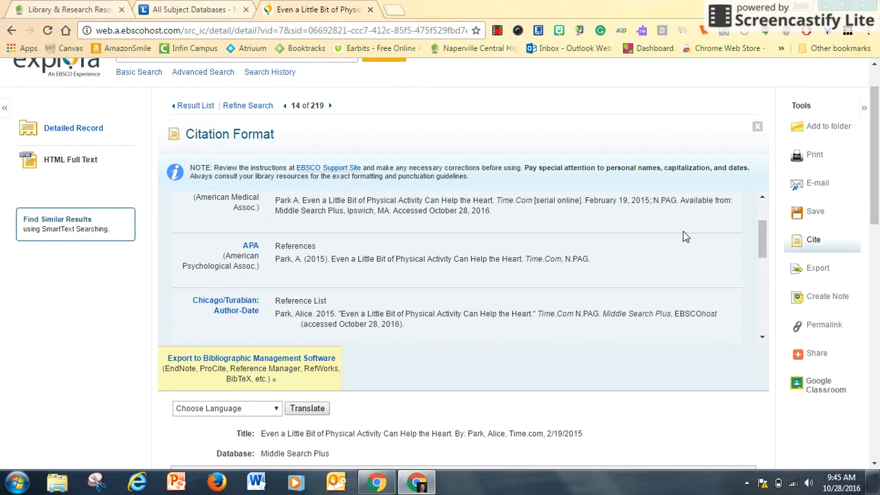
pyautogui.scroll(-3)
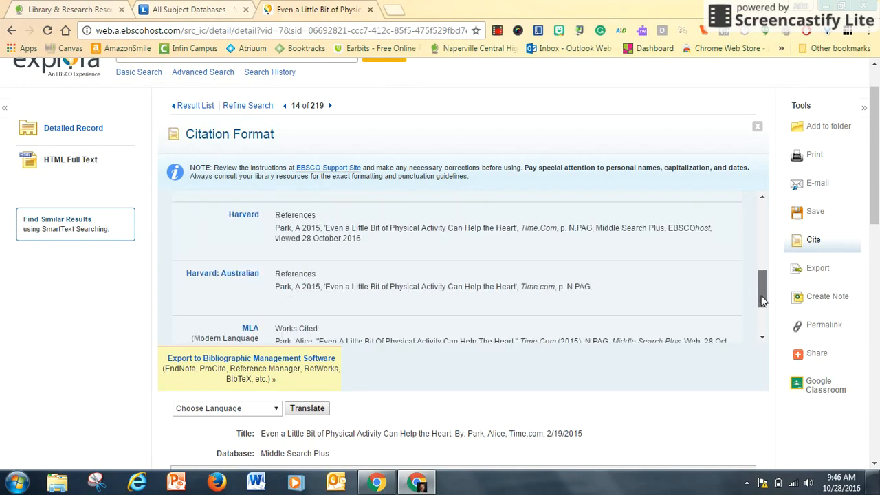
pyautogui.scroll(-3)
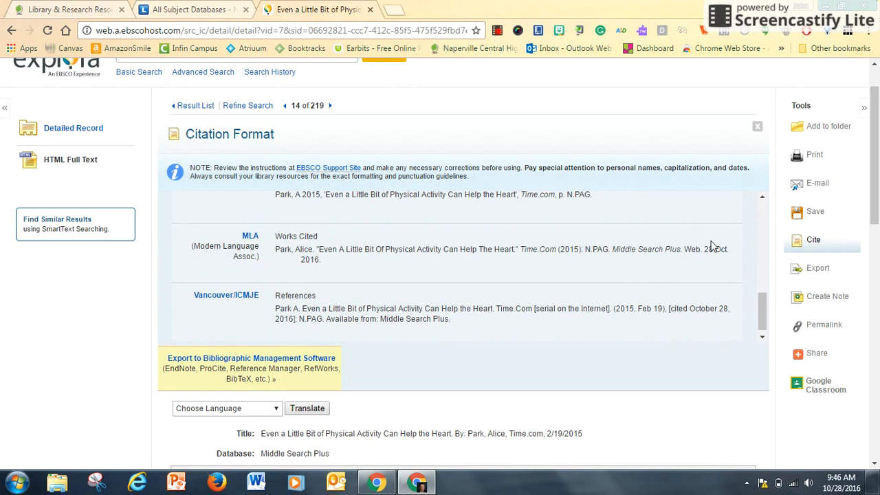
pyautogui.scroll(-3)
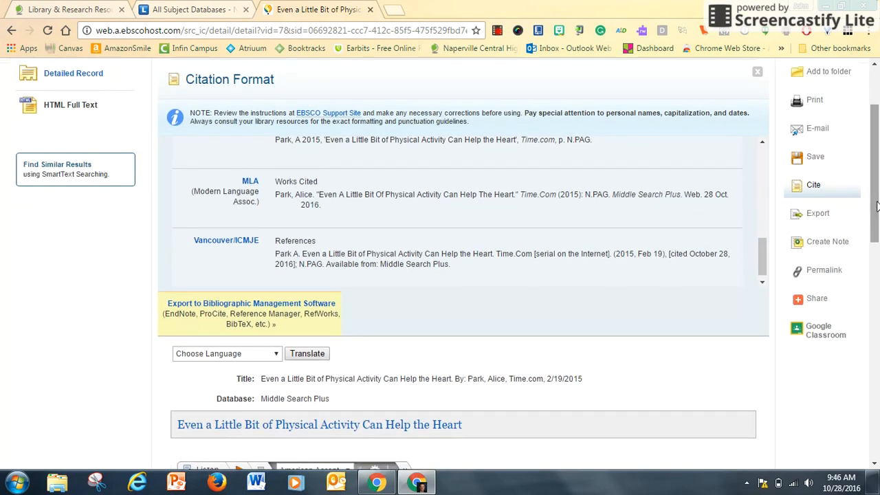
# - Display the persistent Permalink URL for the heart article
pyautogui.click(823, 270)
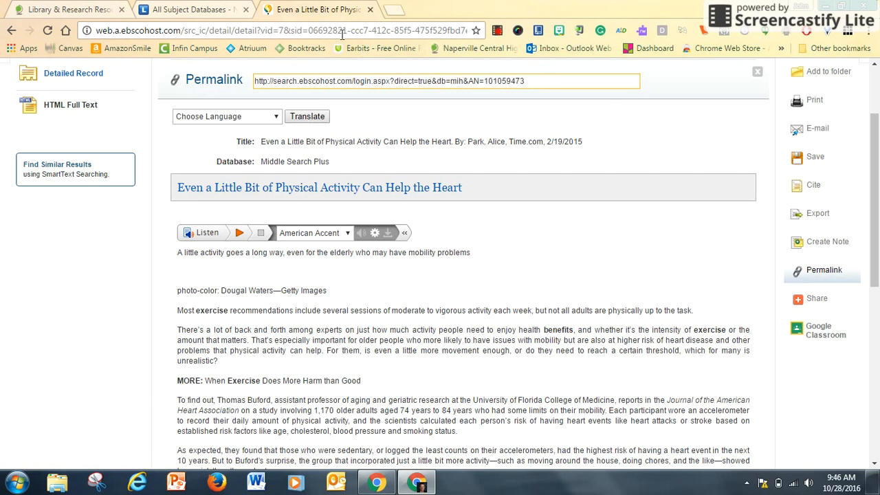
pyautogui.moveTo(382, 69)
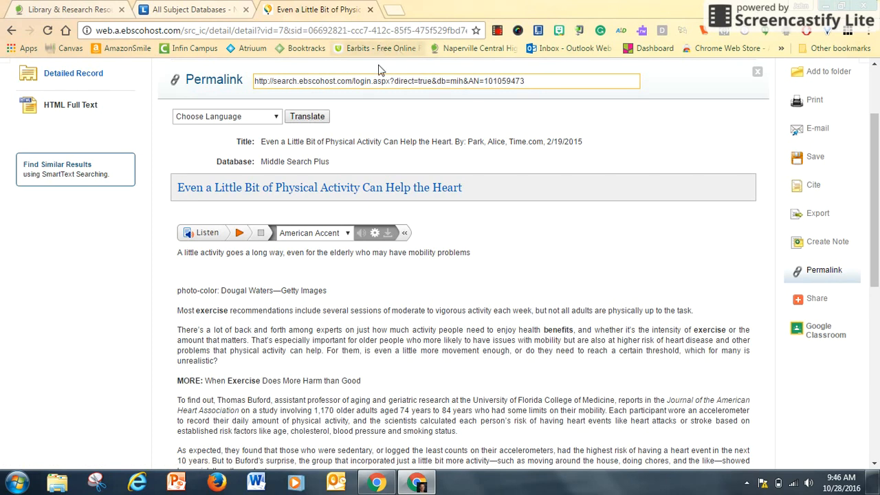
pyautogui.scroll(3)
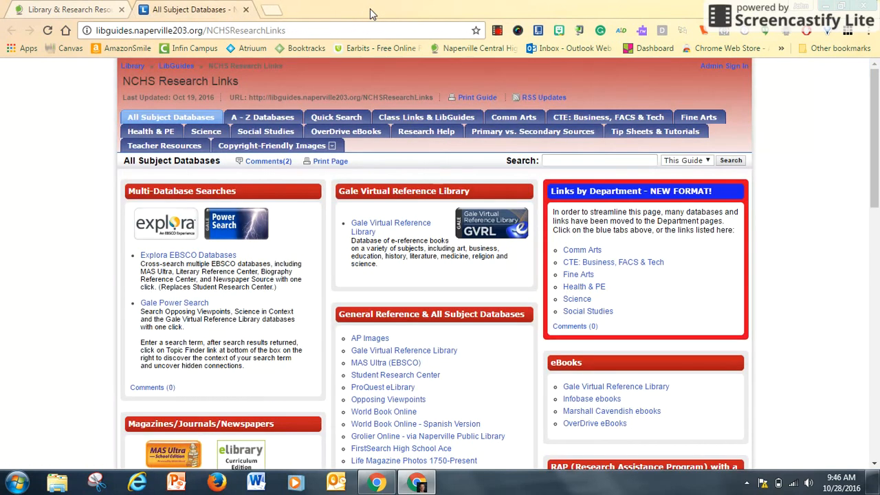
pyautogui.moveTo(64, 259)
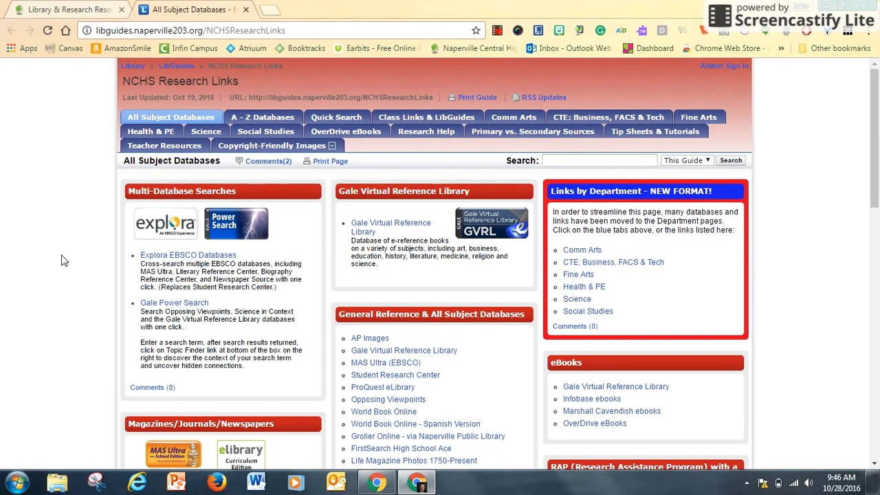
pyautogui.moveTo(256, 298)
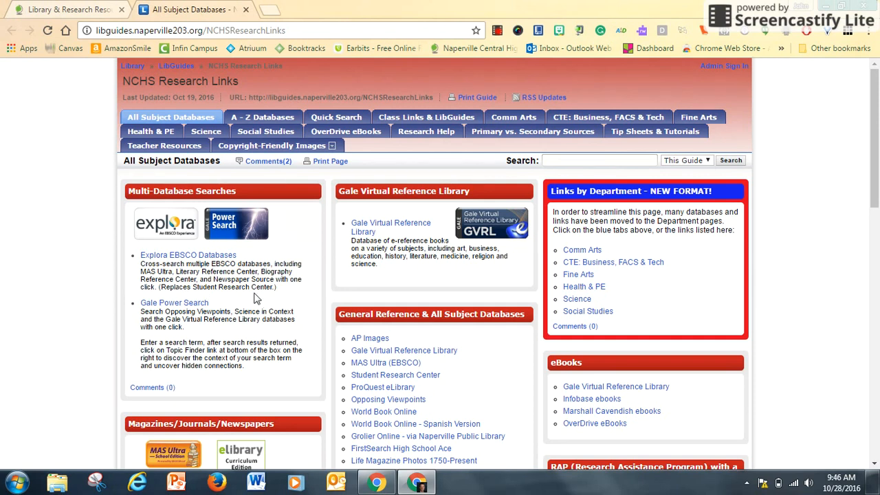
pyautogui.moveTo(220, 307)
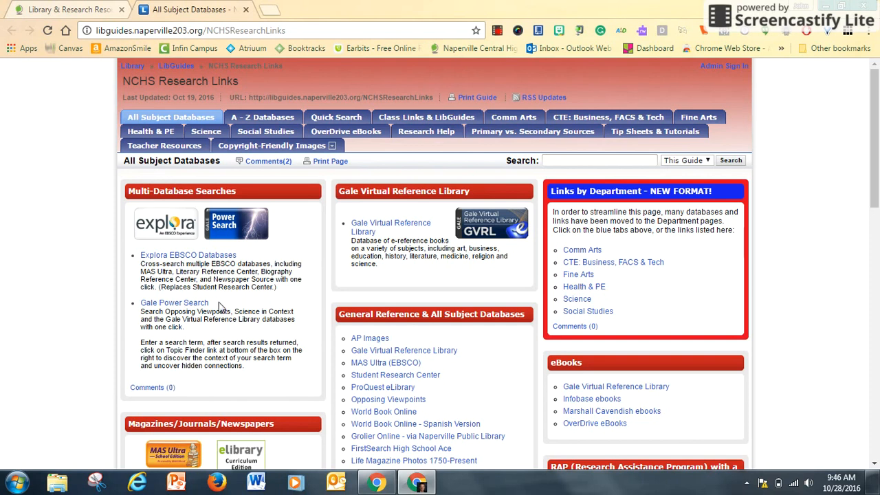
# - Open Gale Power Search from the Multi-Database Searches list
pyautogui.click(174, 302)
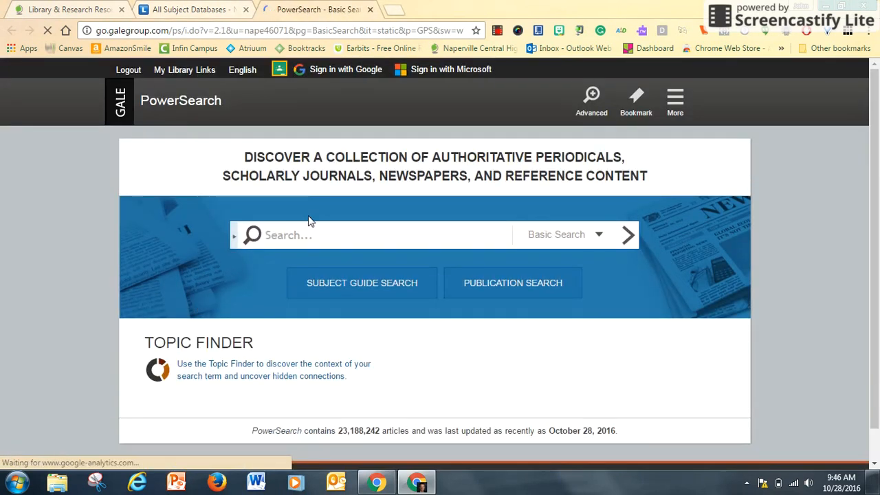
# - Search Gale PowerSearch for 'benefits of exercise'
pyautogui.click(371, 235)
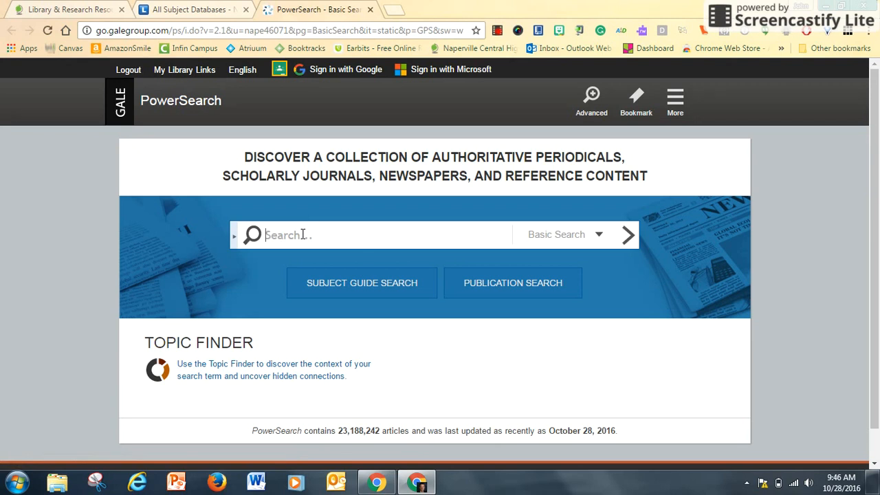
pyautogui.write('benefits')
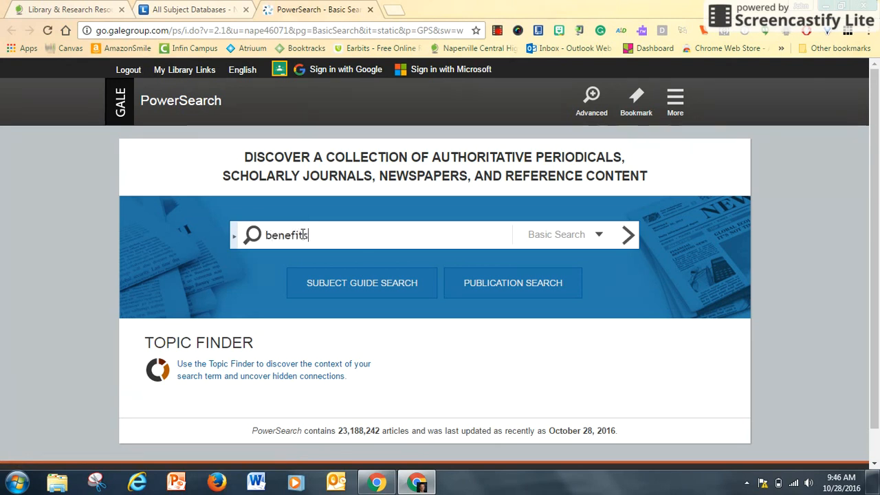
pyautogui.write('of exercise')
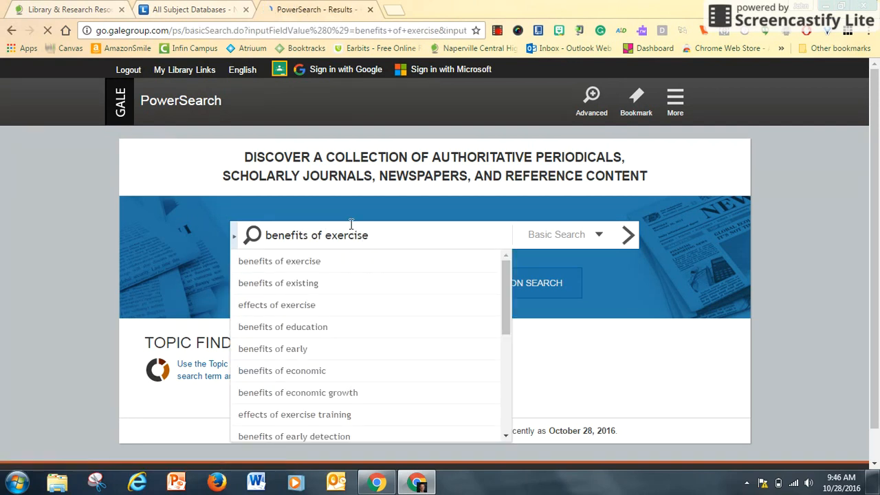
pyautogui.click(279, 260)
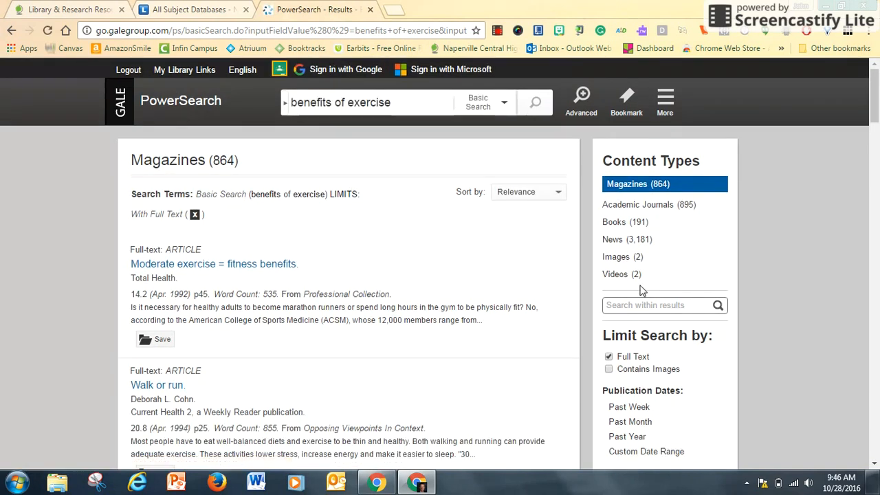
pyautogui.moveTo(648, 204)
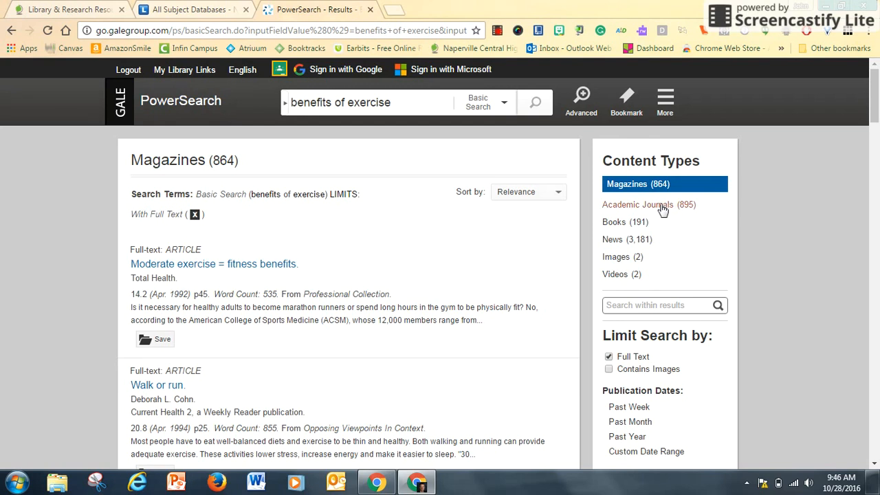
pyautogui.moveTo(623, 221)
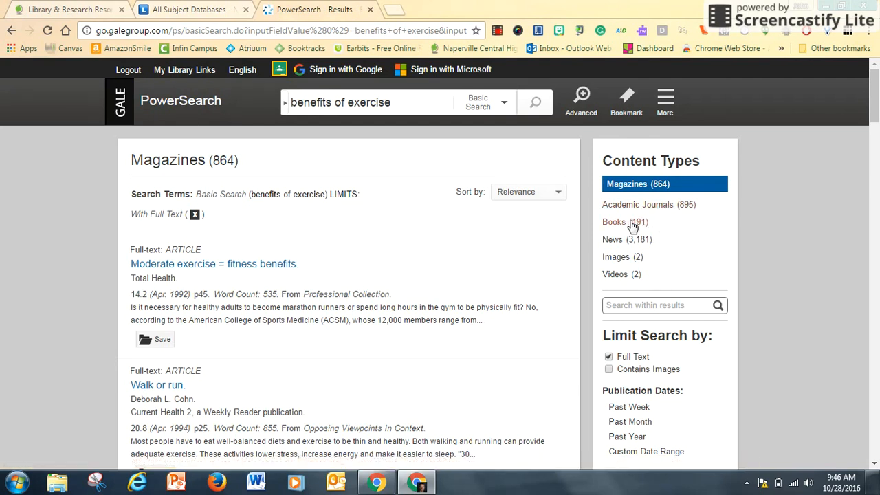
pyautogui.moveTo(612, 239)
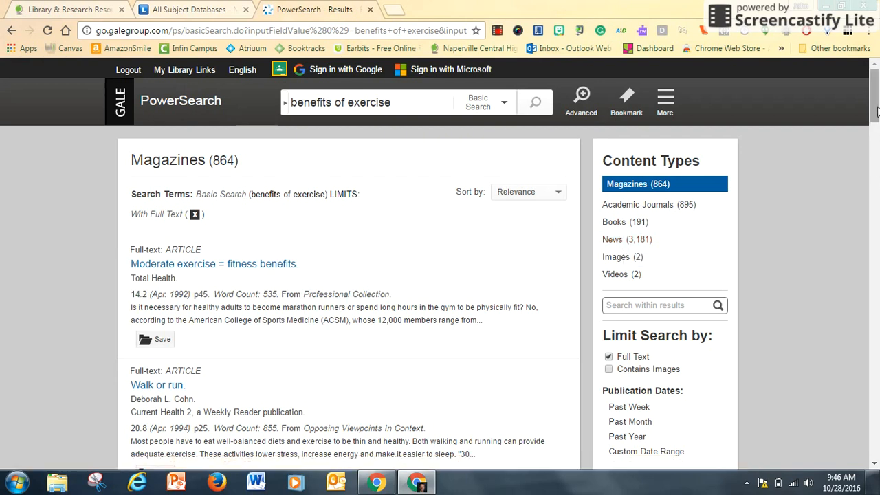
# - Scroll through the 864 magazine results and the Limit Search by panel to Analyze
pyautogui.scroll(-3)
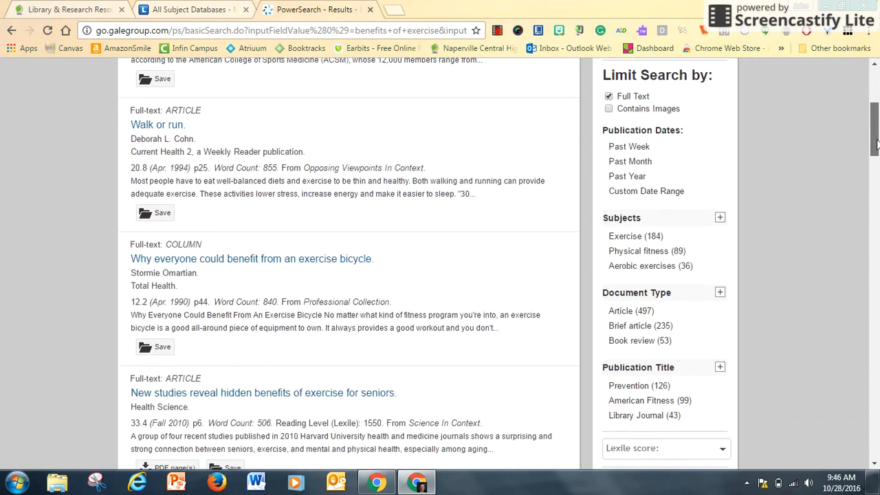
pyautogui.scroll(-3)
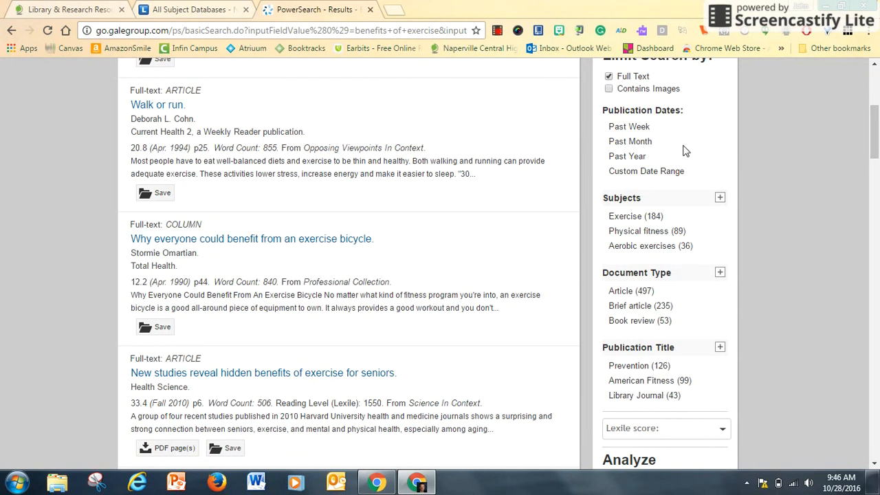
pyautogui.moveTo(707, 183)
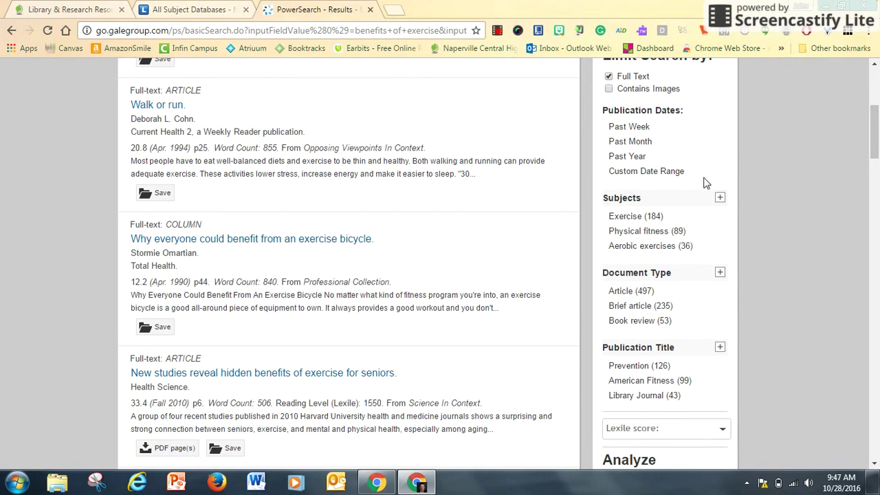
pyautogui.moveTo(693, 304)
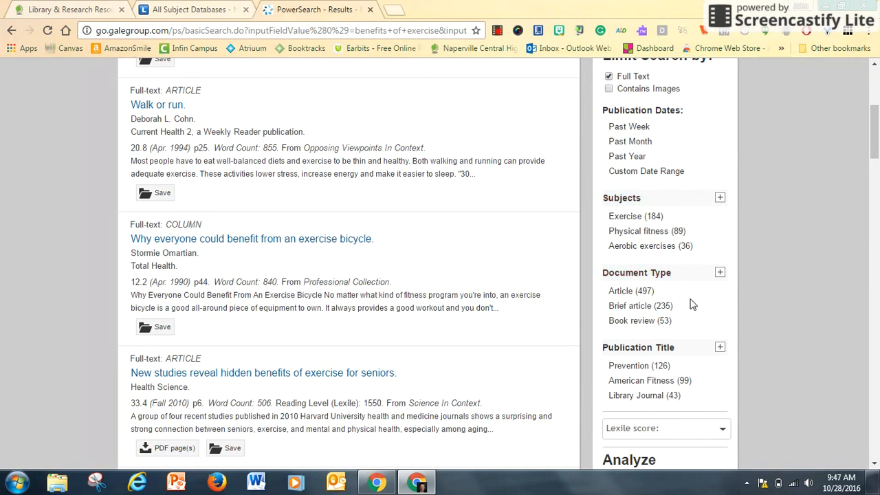
pyautogui.moveTo(873, 134)
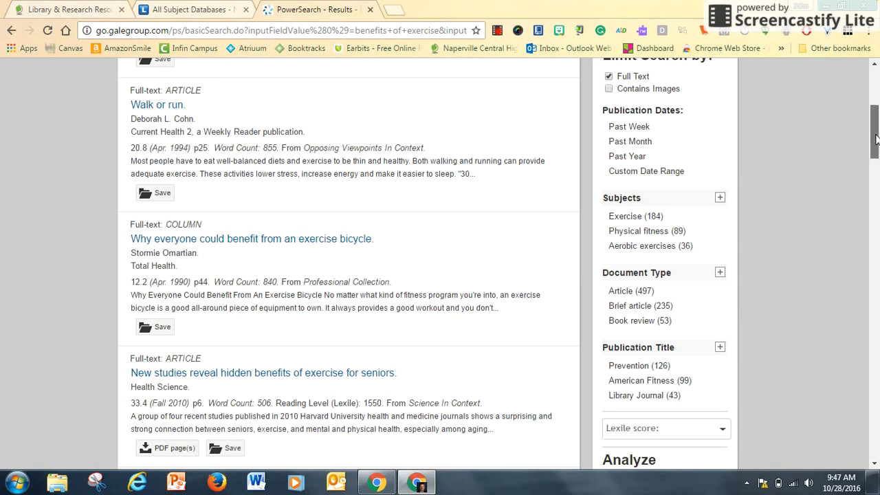
pyautogui.scroll(-3)
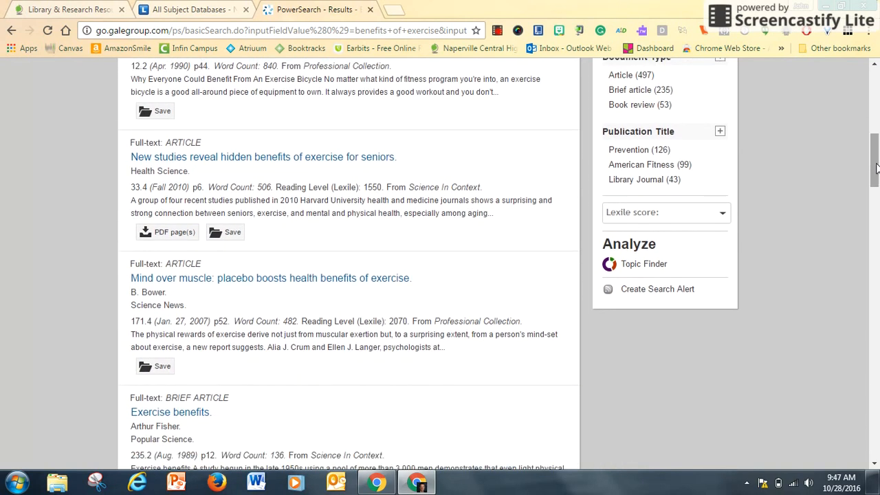
pyautogui.moveTo(644, 264)
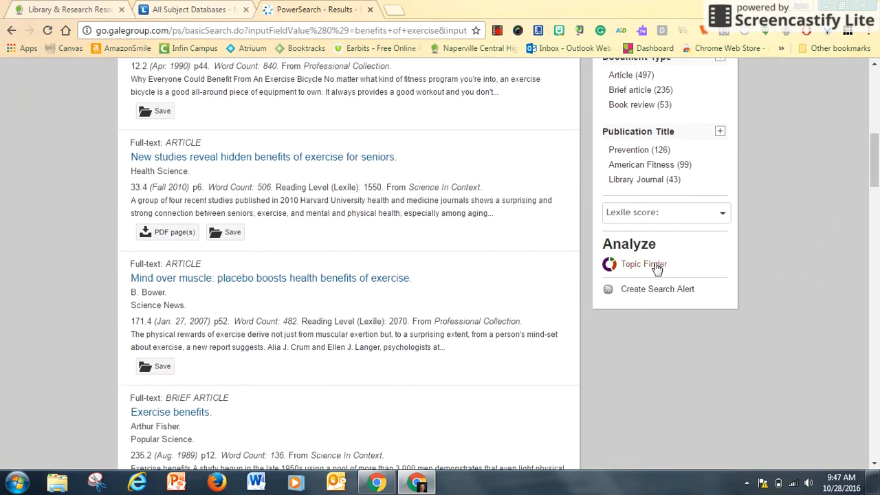
# - Open Topic Finder to show the topic wheel for the exercise results
pyautogui.click(643, 264)
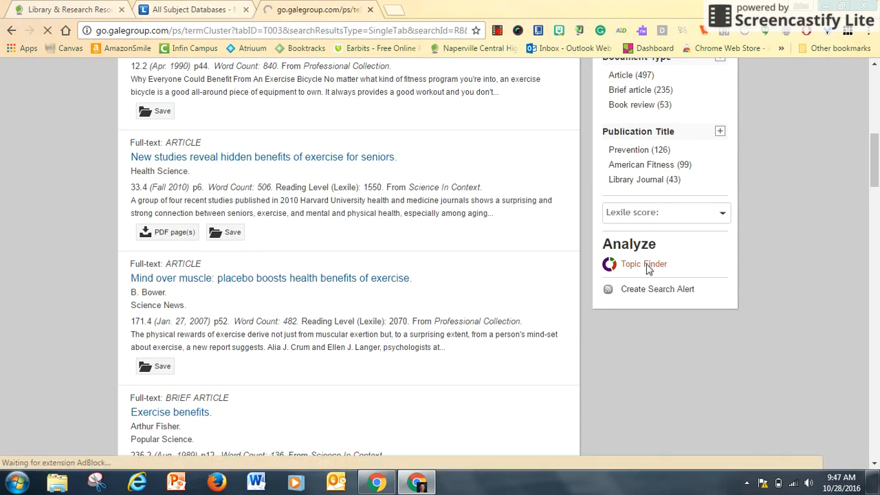
pyautogui.click(643, 264)
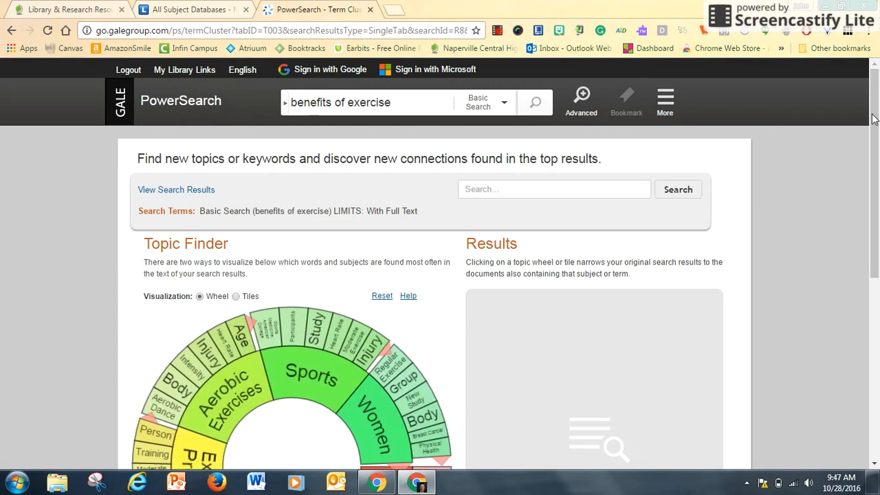
pyautogui.scroll(-3)
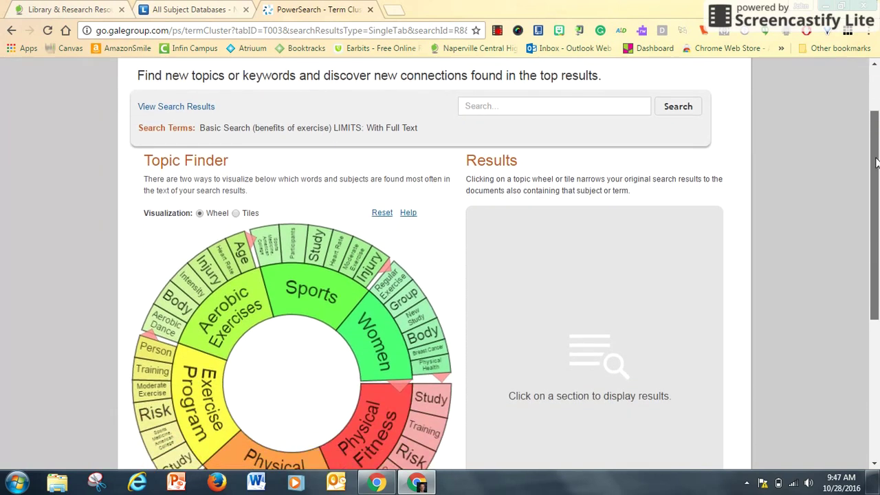
pyautogui.scroll(-3)
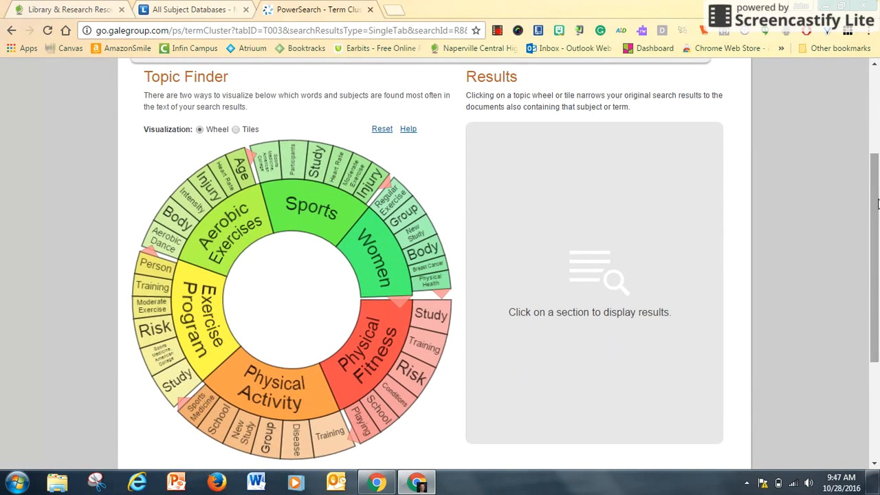
pyautogui.moveTo(310, 317)
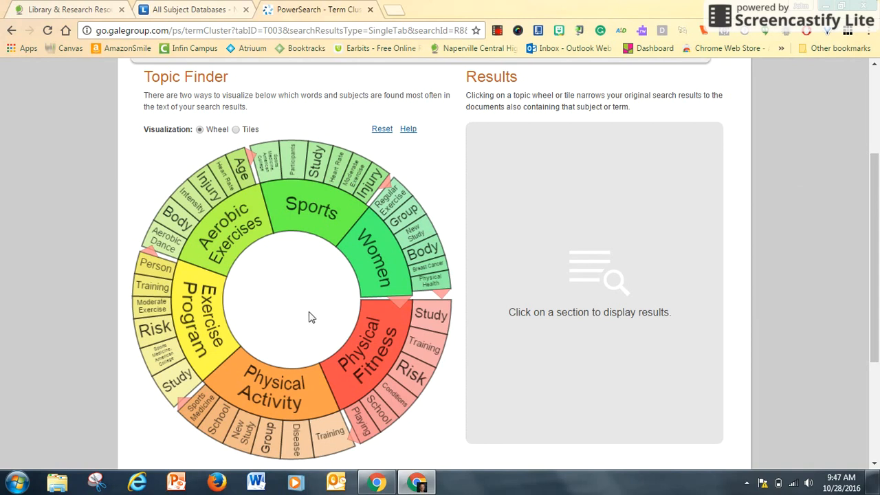
pyautogui.moveTo(280, 297)
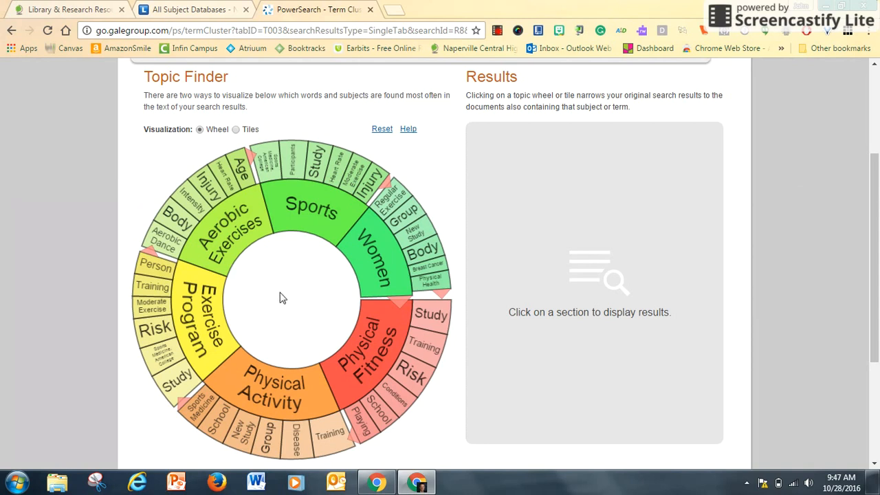
pyautogui.moveTo(363, 352)
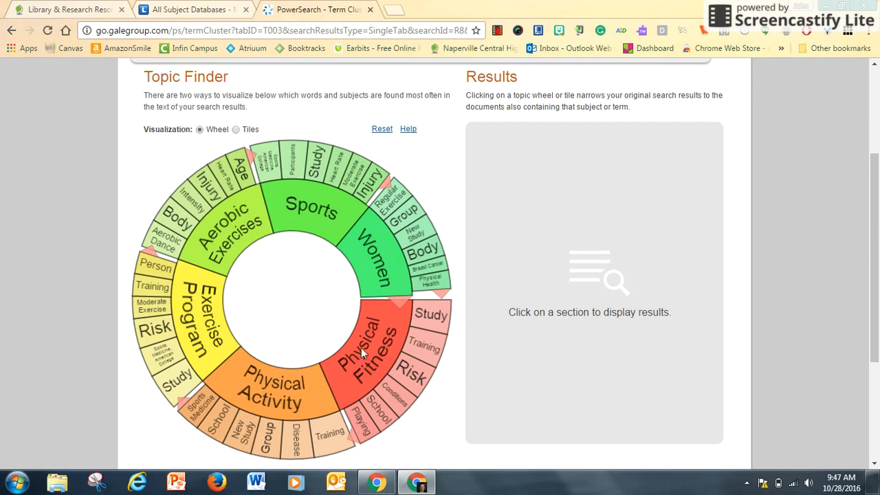
# - Narrow results to Physical Fitness, then Training, and review the 9 articles
pyautogui.click(363, 350)
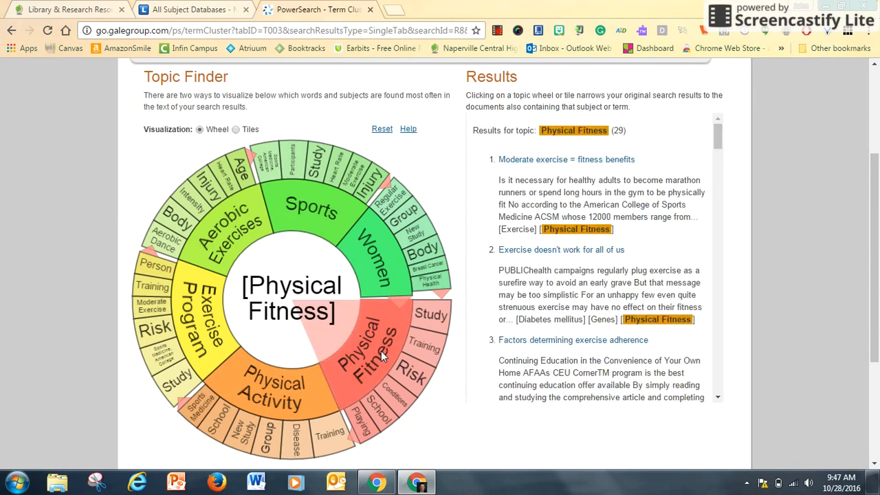
pyautogui.moveTo(615, 171)
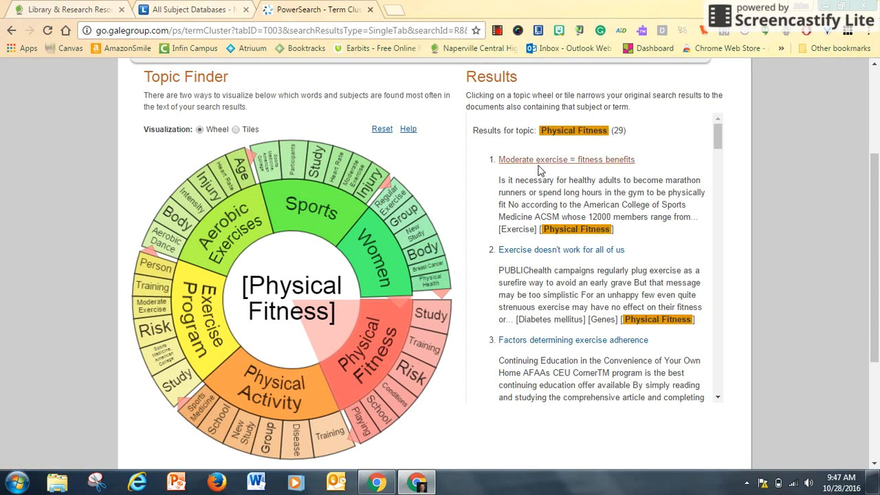
pyautogui.moveTo(426, 430)
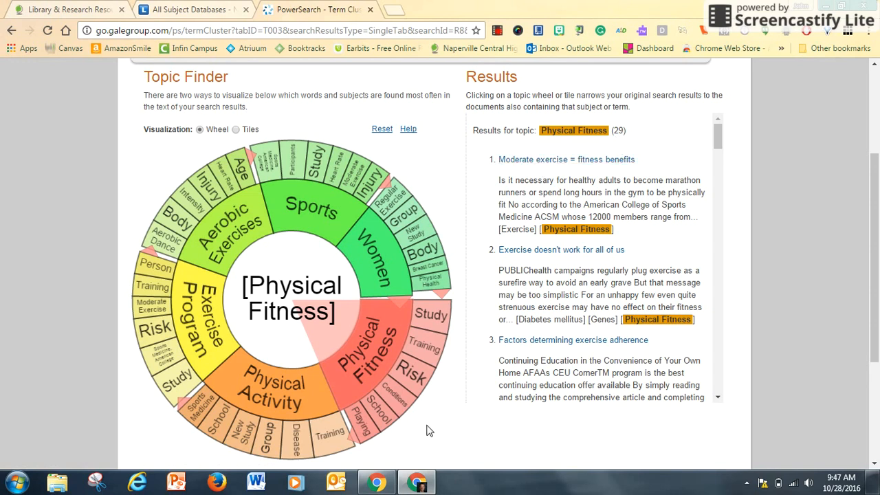
pyautogui.click(419, 344)
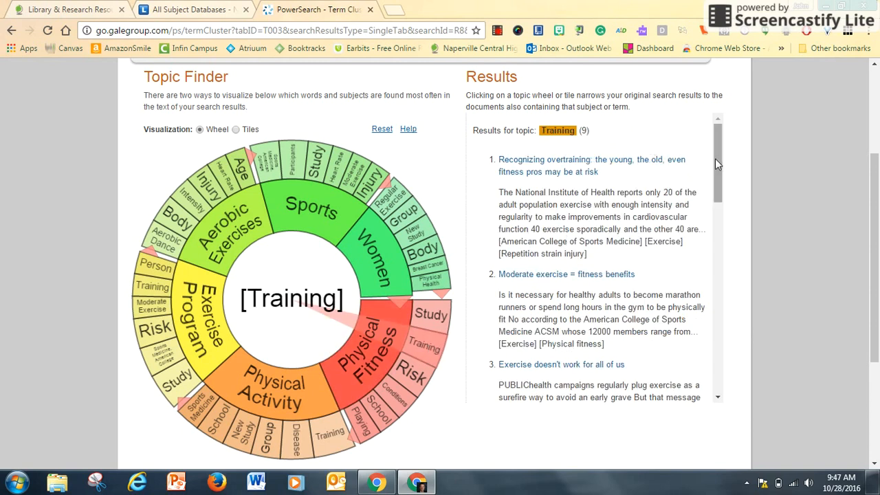
pyautogui.scroll(-3)
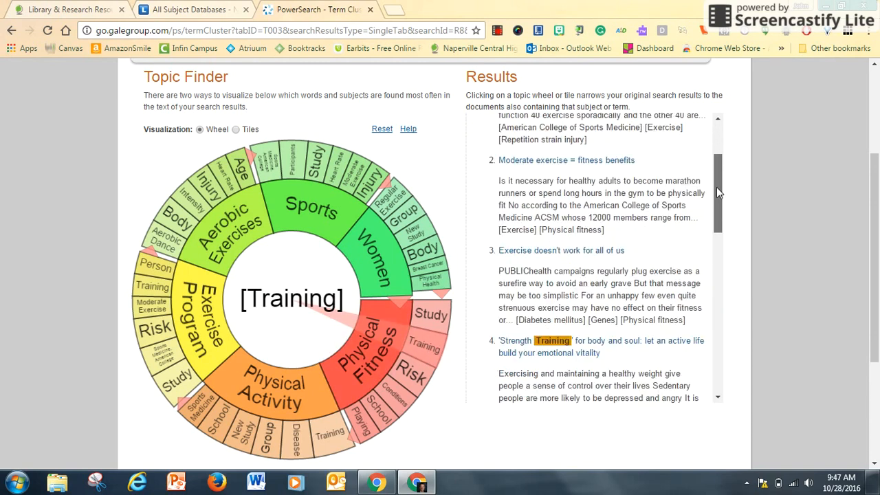
pyautogui.scroll(3)
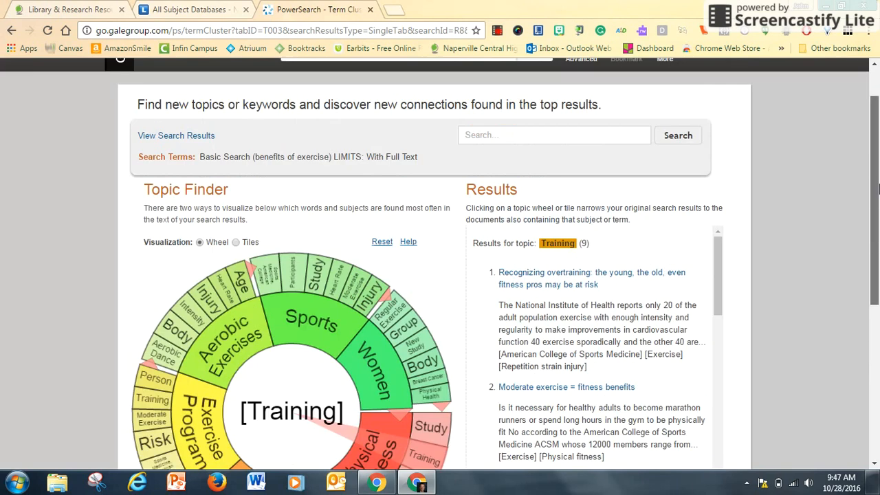
pyautogui.scroll(3)
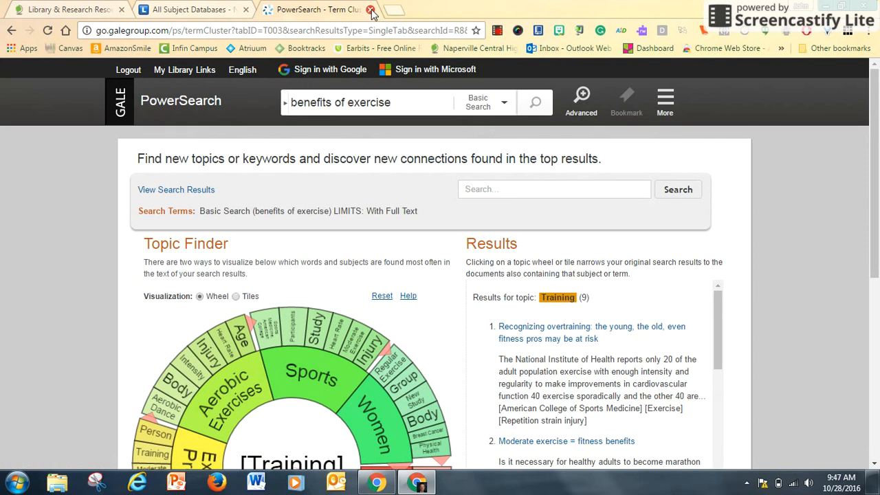
# - Leave PowerSearch and open Teen Health and Wellness under Subject-Specific Databases
pyautogui.click(372, 10)
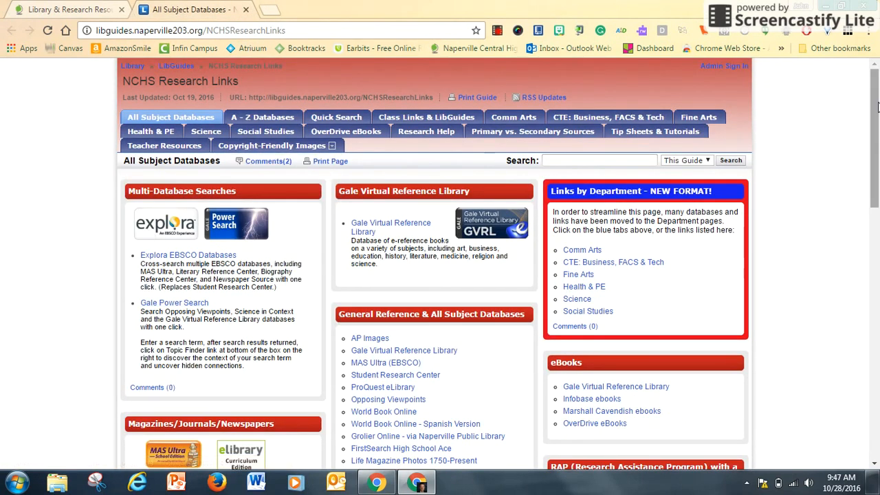
pyautogui.scroll(-3)
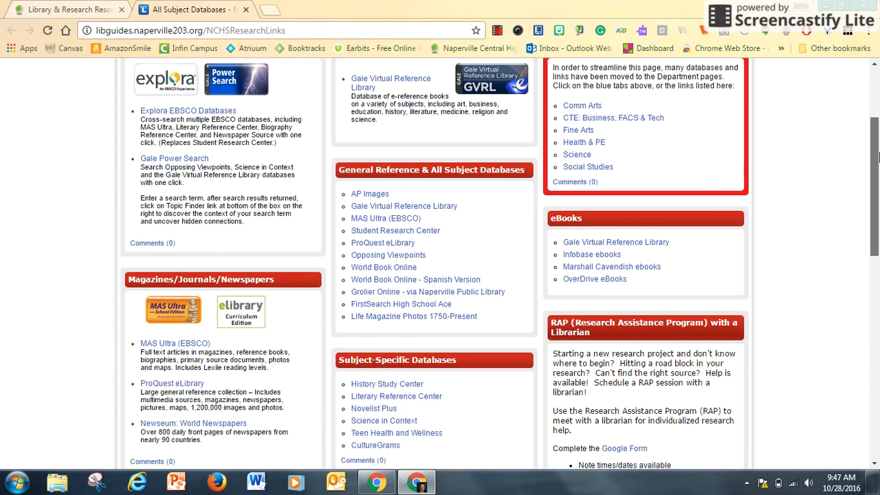
pyautogui.scroll(-3)
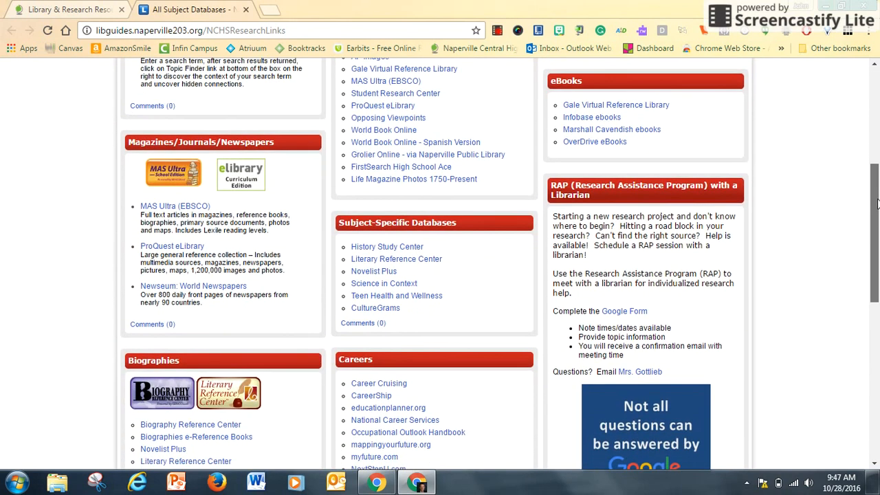
pyautogui.scroll(-3)
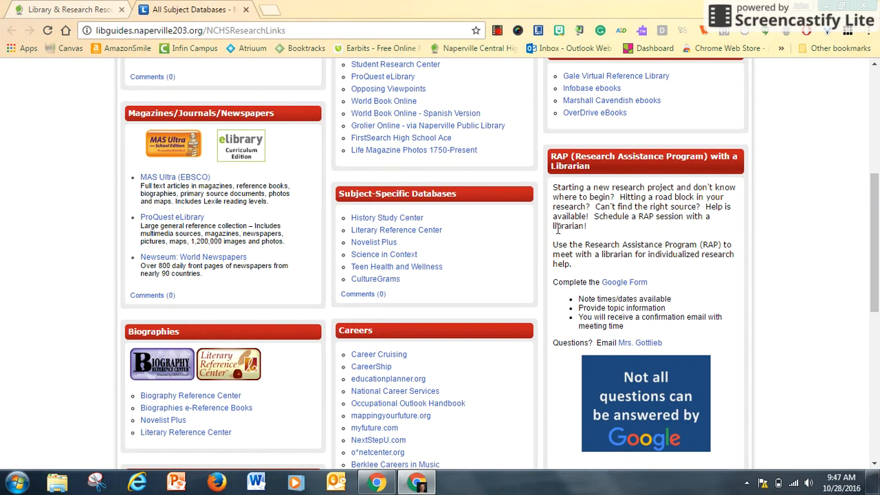
pyautogui.moveTo(474, 199)
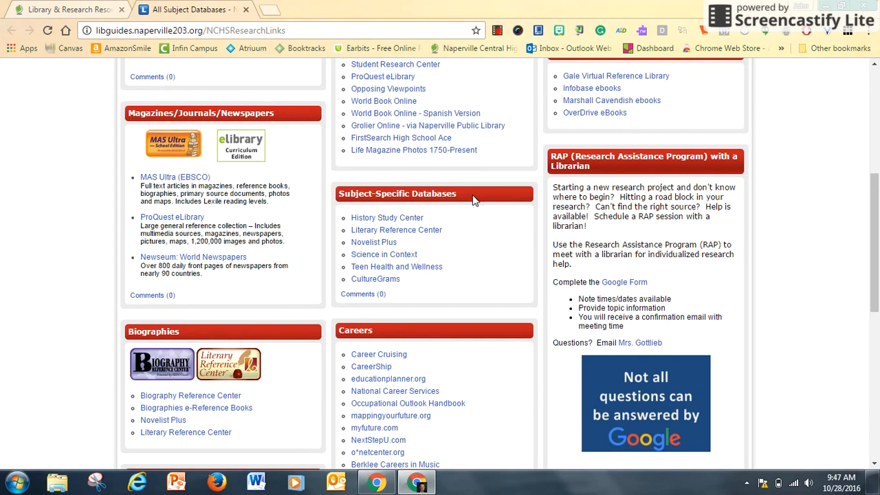
pyautogui.moveTo(396, 266)
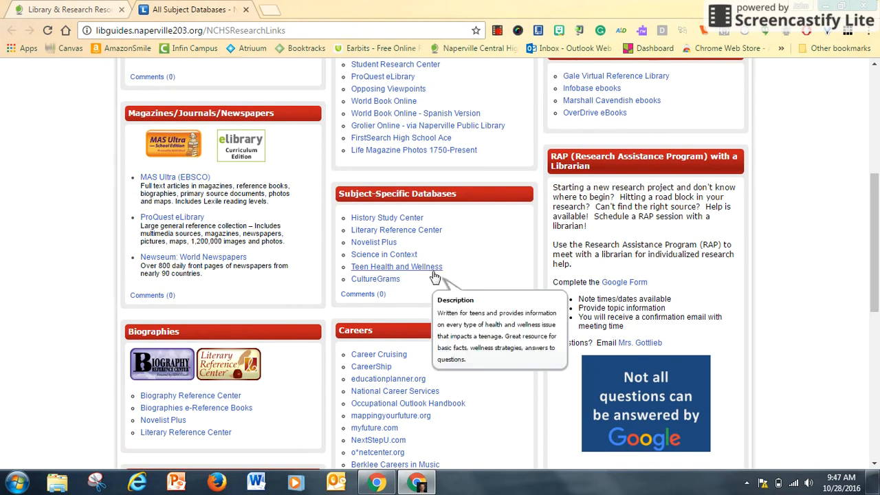
pyautogui.click(396, 266)
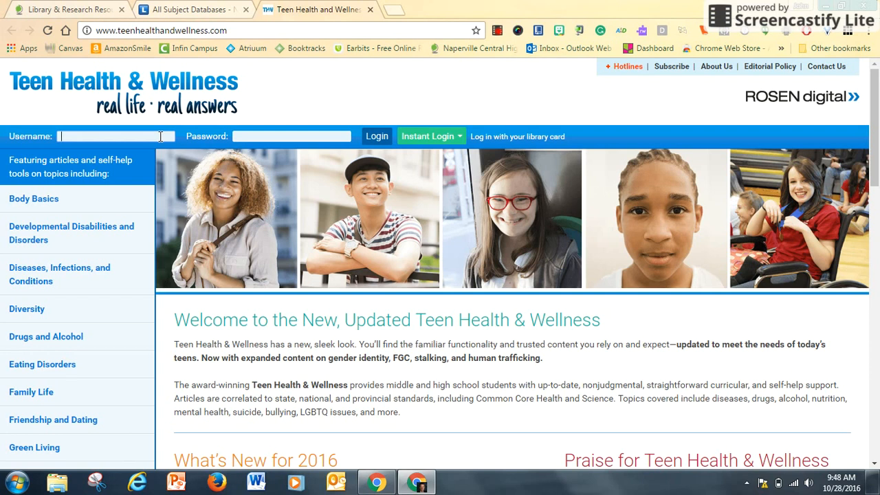
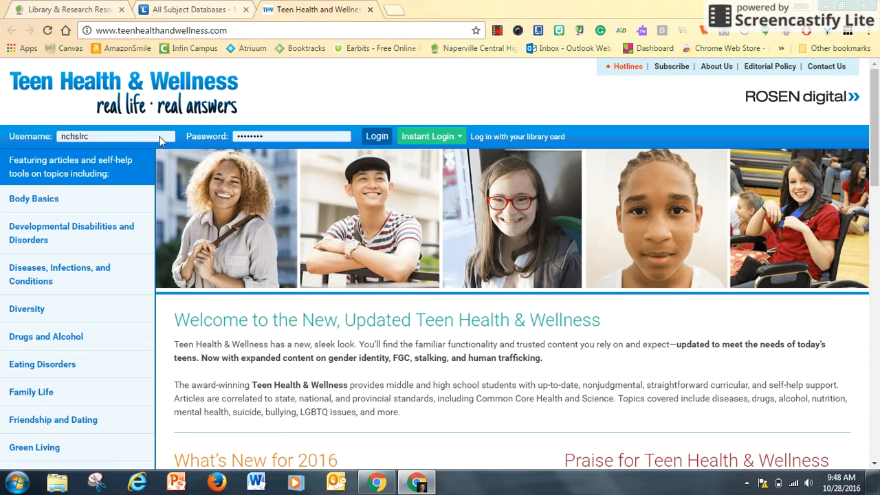
# - Log in to Teen Health & Wellness with username 'nch' and its password
pyautogui.click(377, 135)
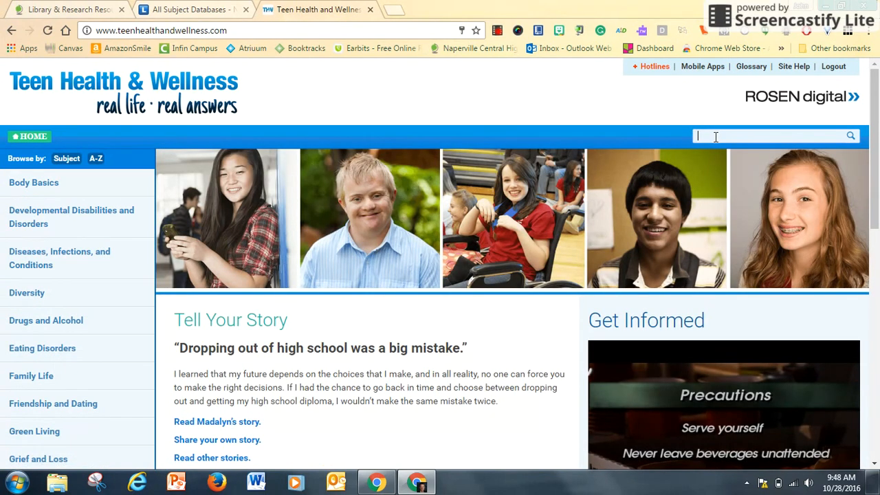
# - Search 'benefits of exercise' and scroll through the 106 results
pyautogui.write('benefits of')
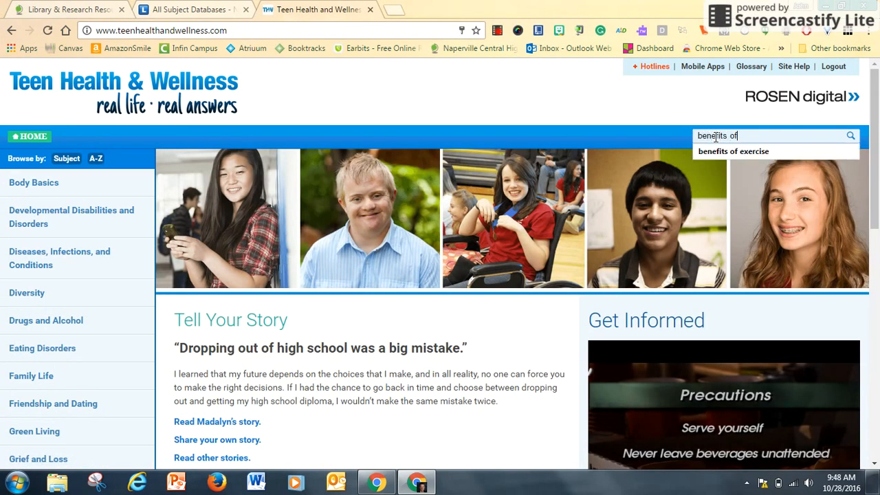
pyautogui.write('exerc')
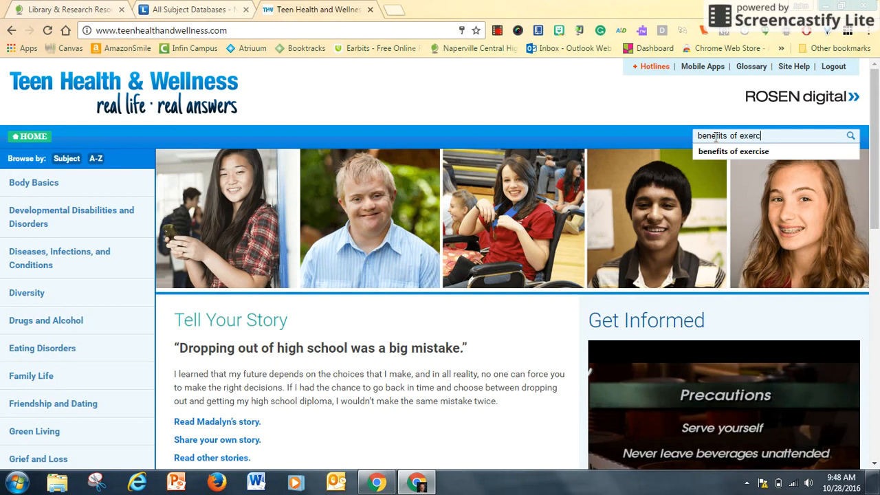
pyautogui.click(733, 151)
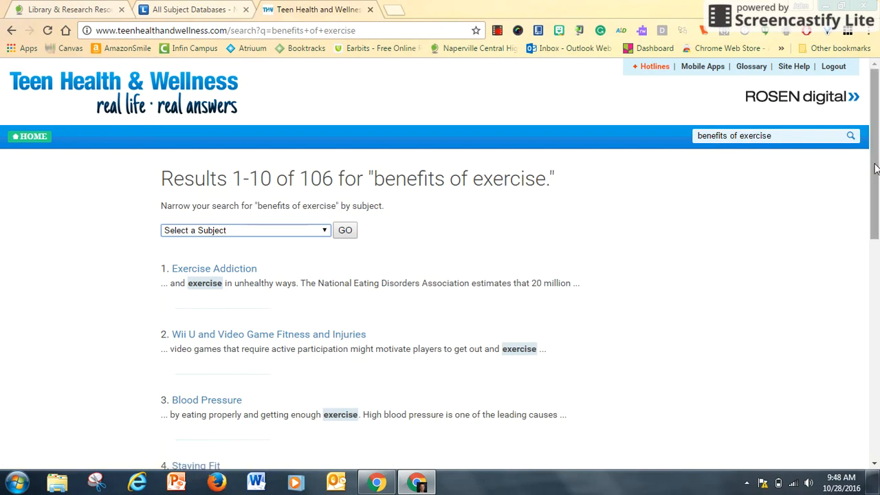
pyautogui.scroll(-3)
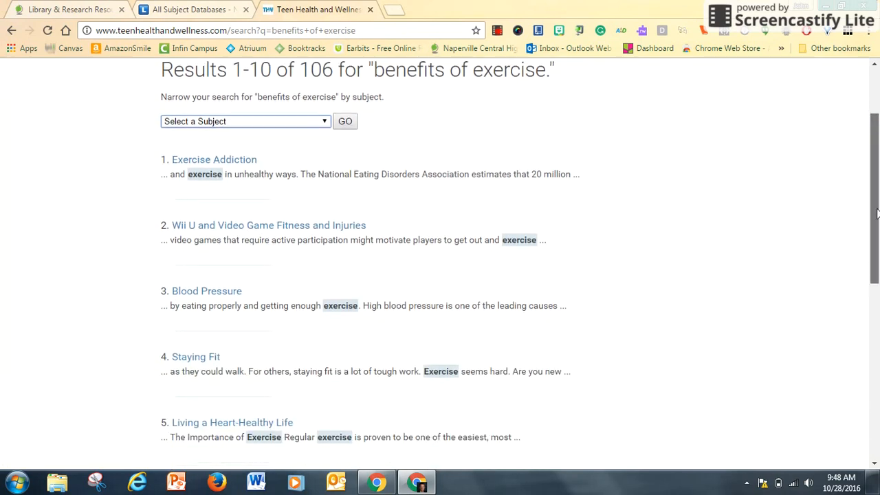
pyautogui.scroll(-3)
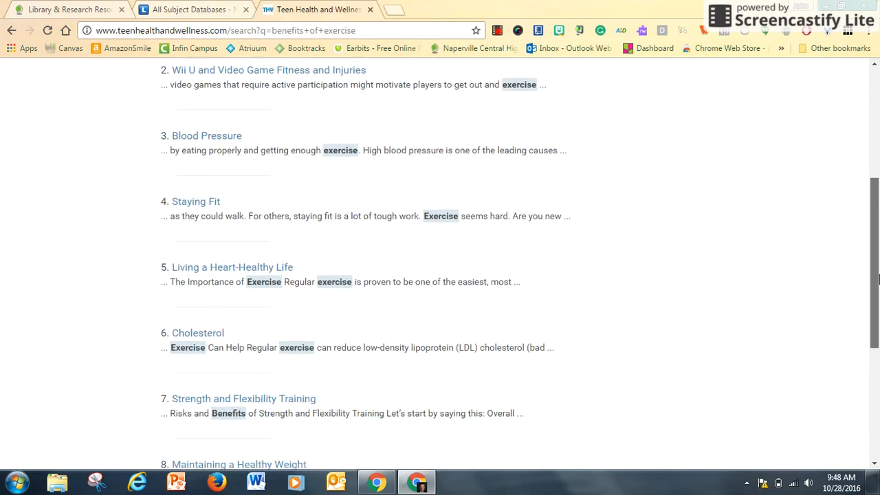
pyautogui.scroll(-3)
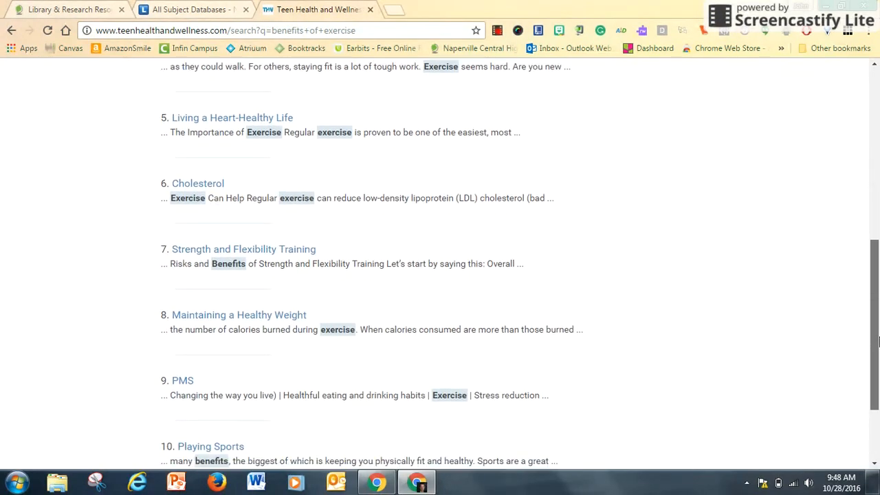
pyautogui.scroll(-3)
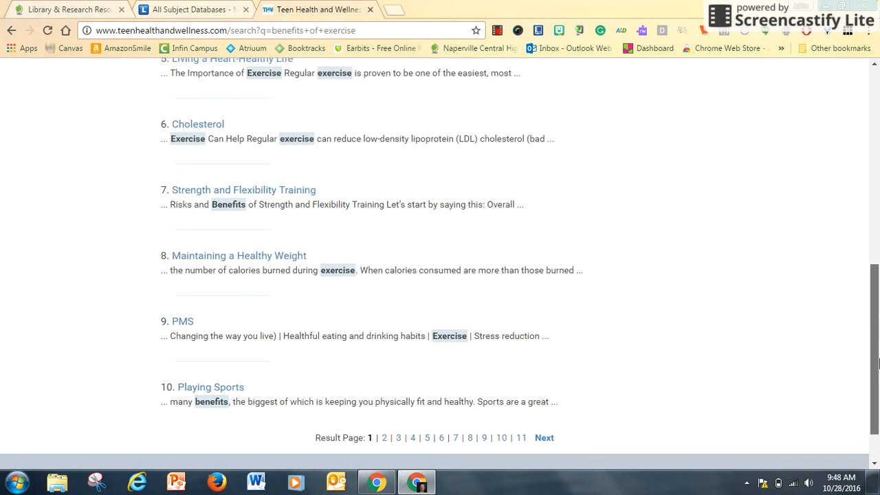
pyautogui.scroll(3)
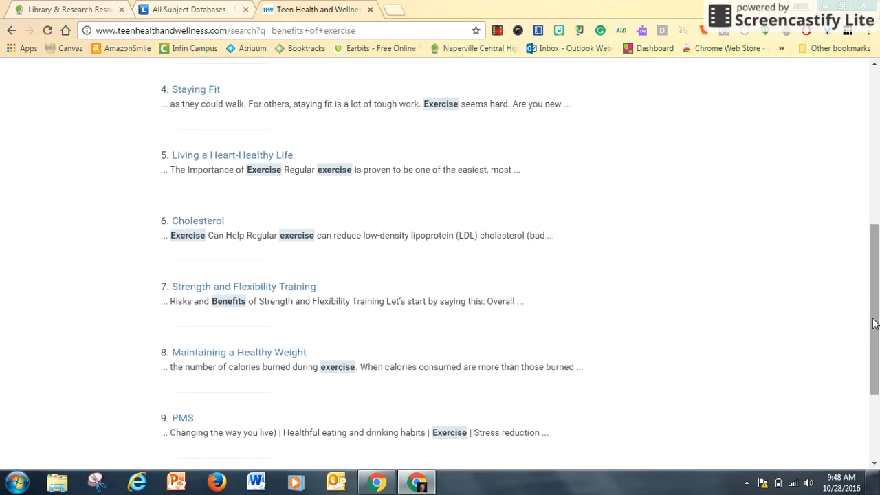
pyautogui.moveTo(233, 158)
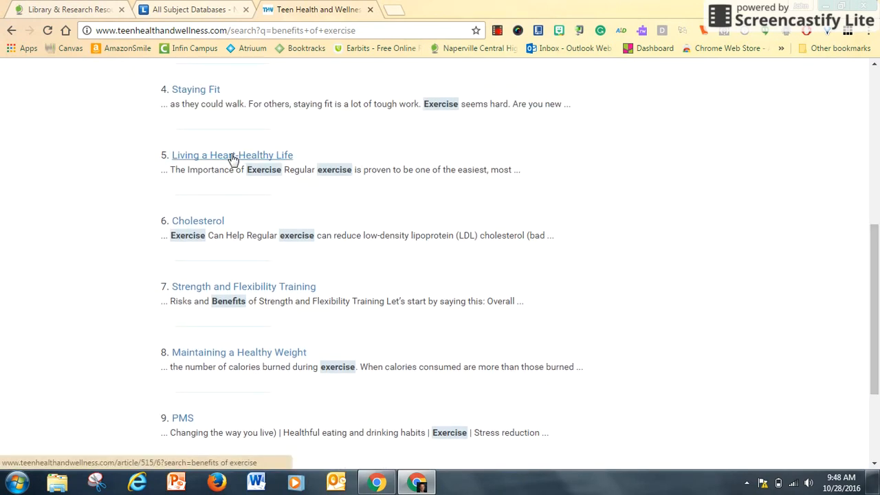
# - Open 'Living a Heart-Healthy Life' and read down to its citation boxes
pyautogui.click(232, 154)
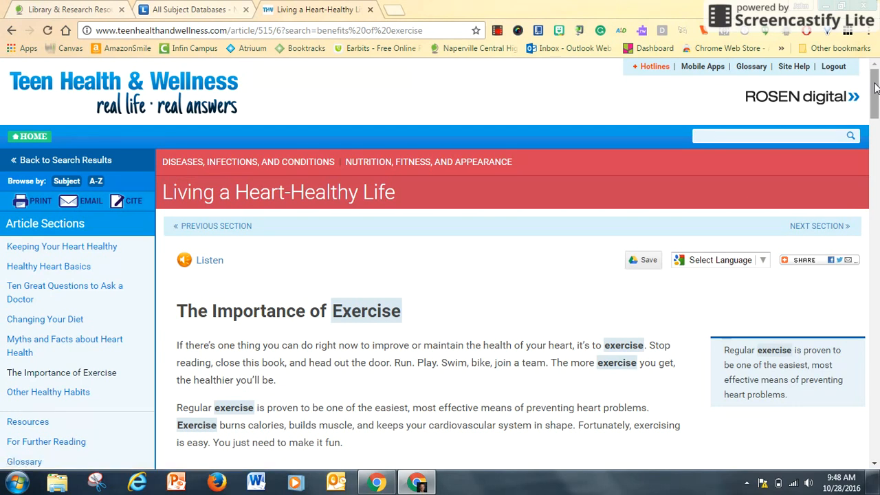
pyautogui.moveTo(325, 241)
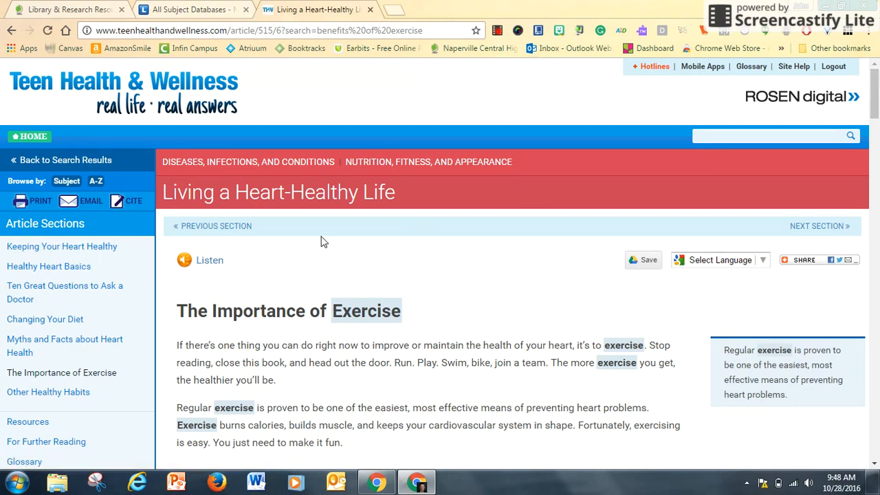
pyautogui.moveTo(530, 283)
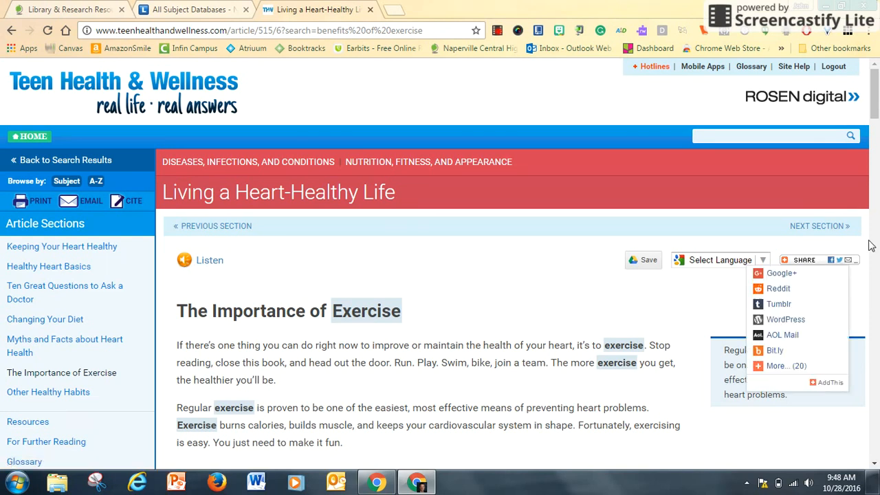
pyautogui.scroll(-3)
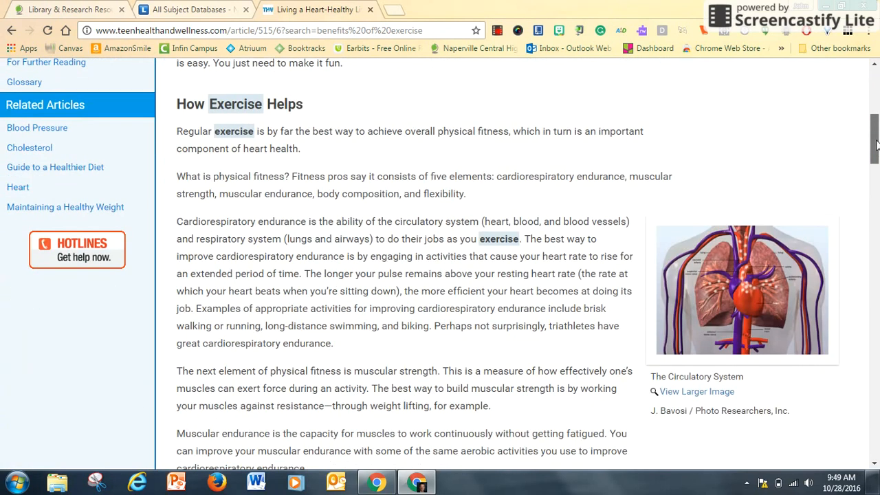
pyautogui.scroll(-3)
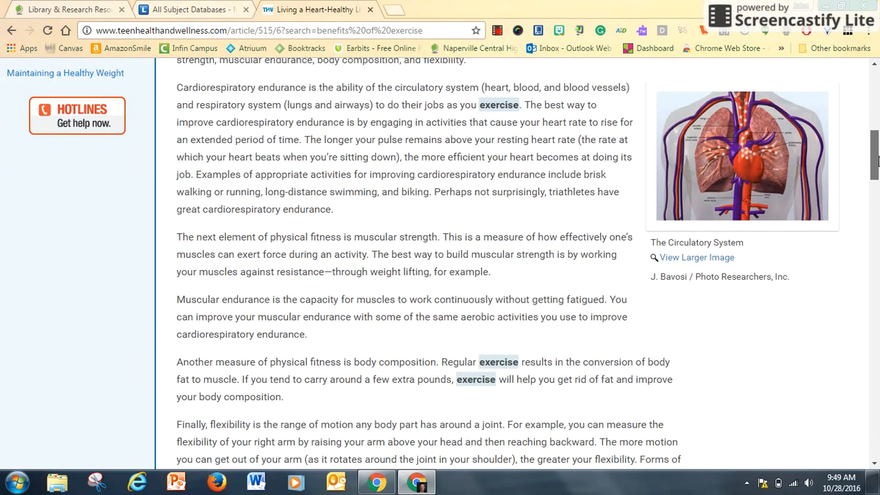
pyautogui.scroll(-3)
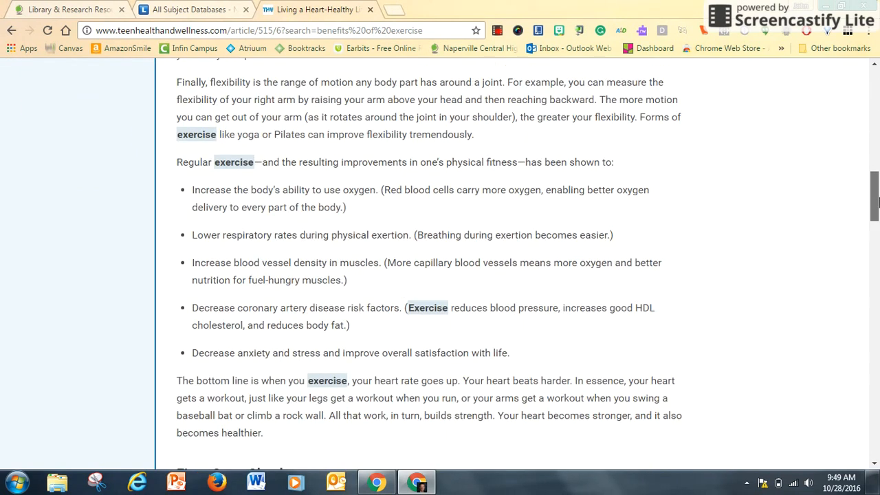
pyautogui.scroll(-3)
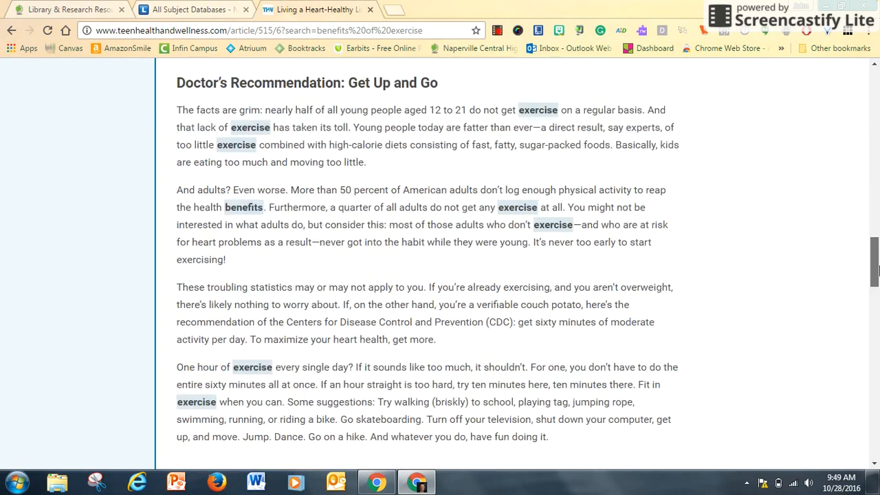
pyautogui.scroll(-3)
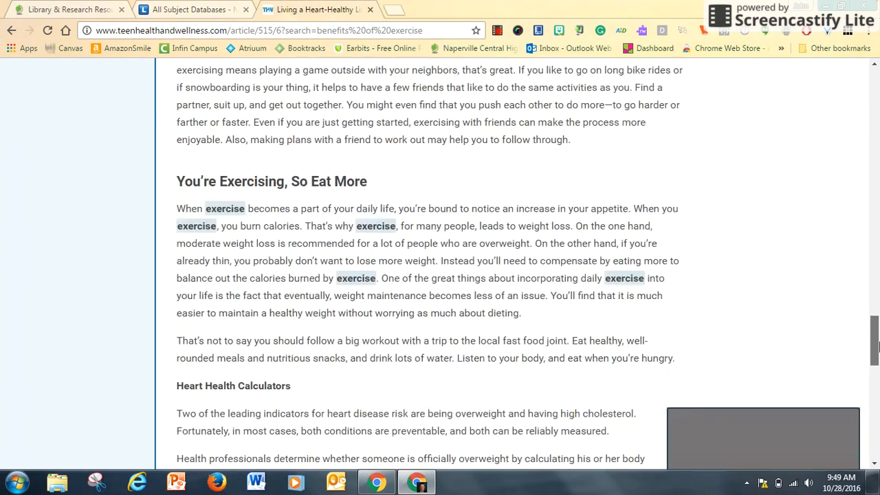
pyautogui.scroll(-3)
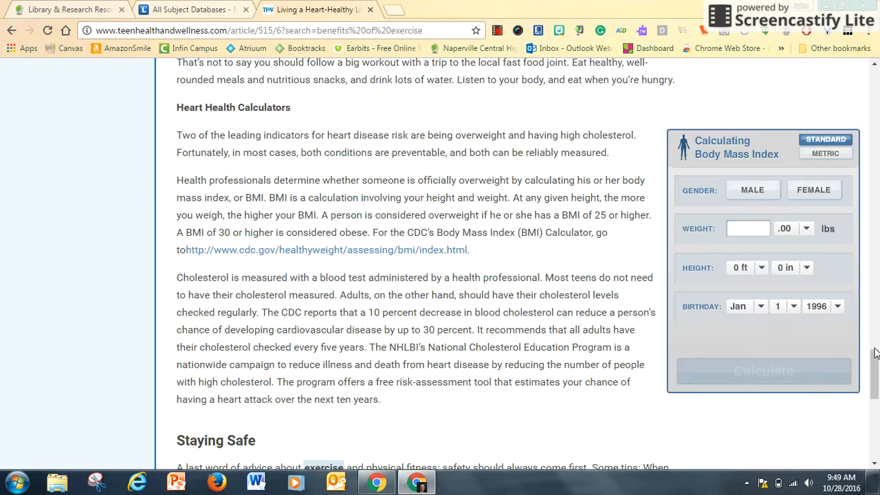
pyautogui.scroll(-3)
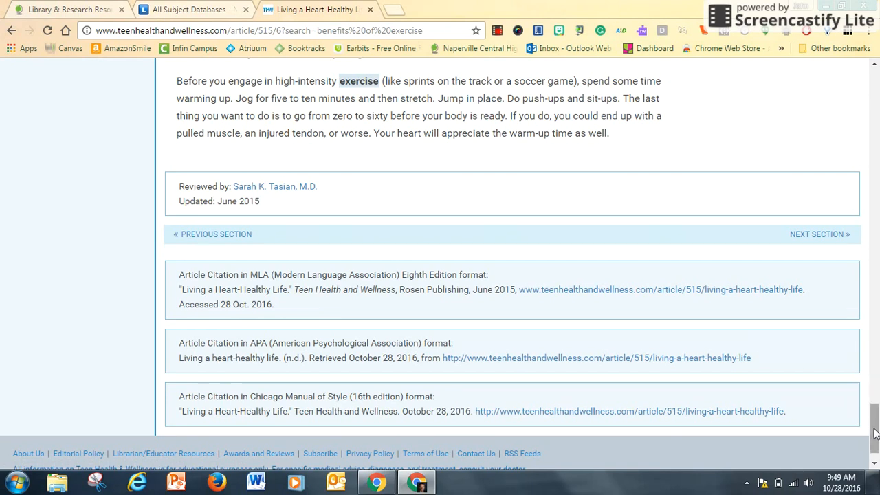
pyautogui.scroll(3)
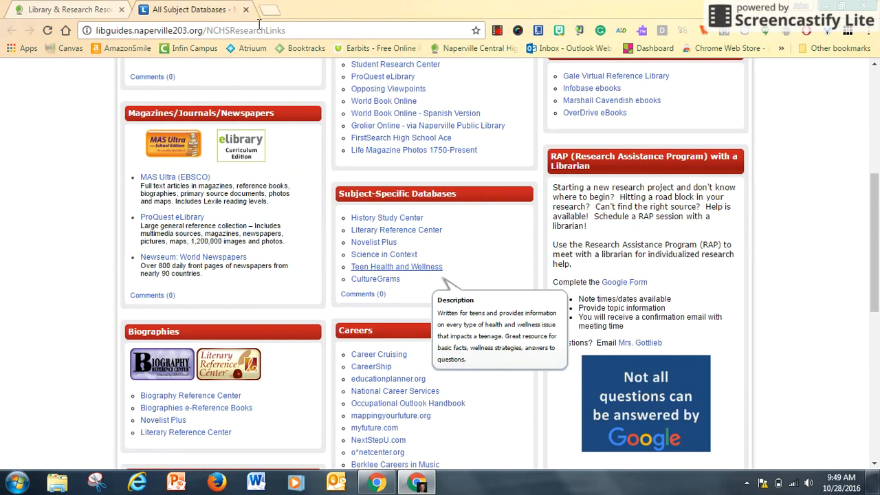
# - Scroll back to the top of the NCHS Research Links guide
pyautogui.scroll(-3)
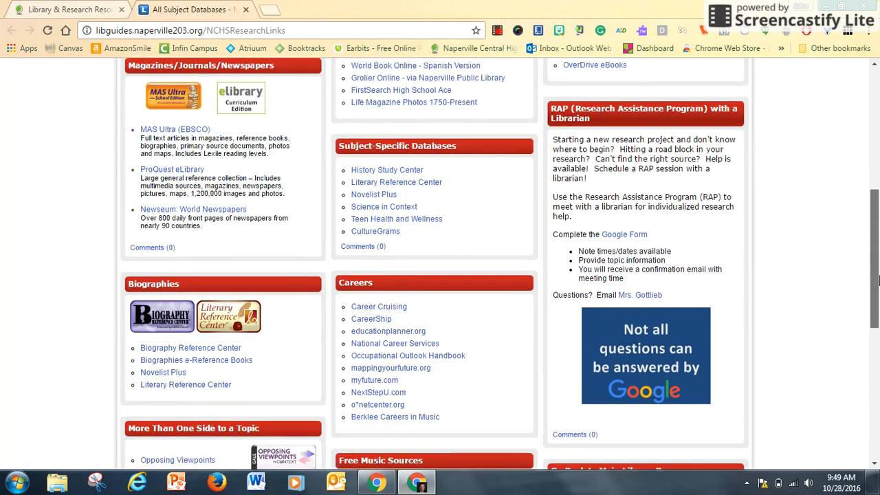
pyautogui.scroll(3)
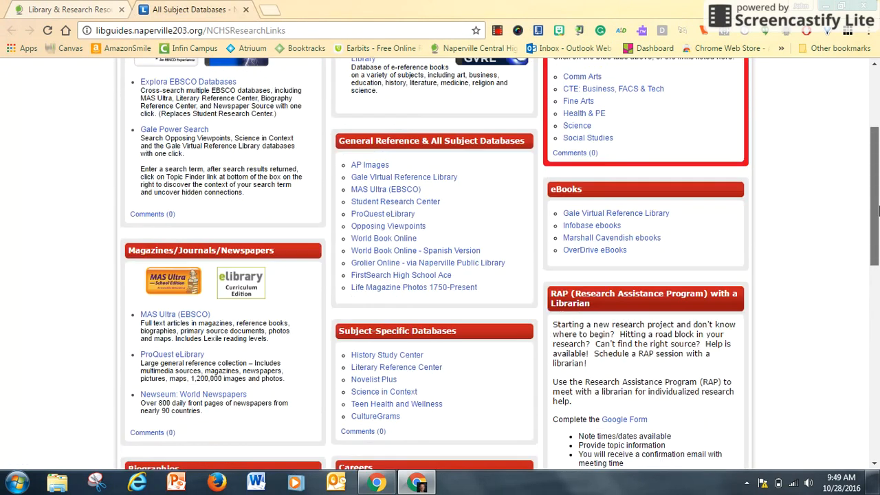
pyautogui.scroll(3)
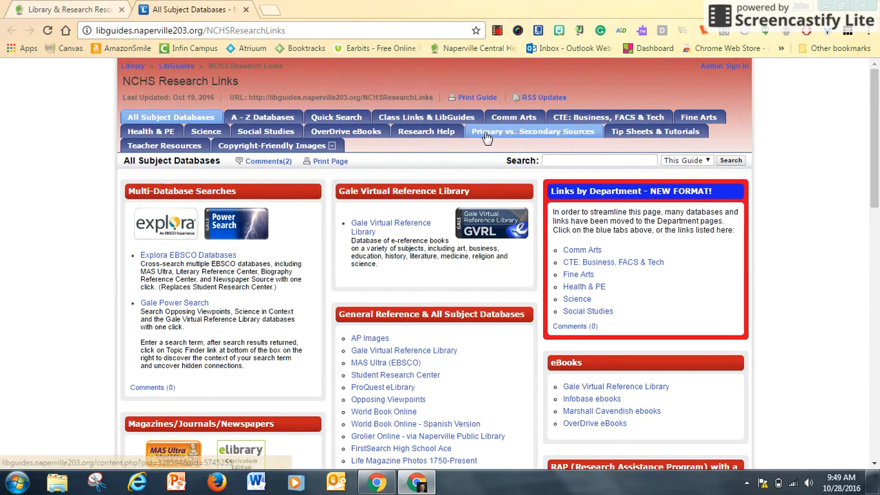